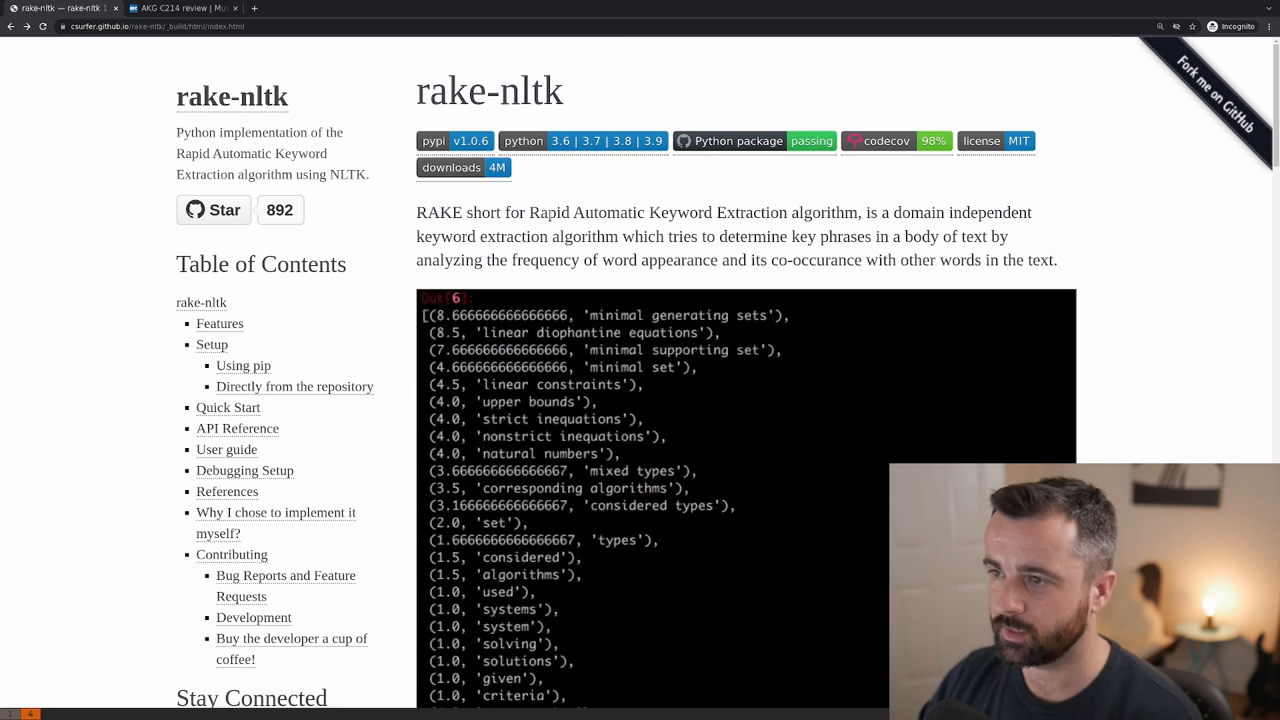
mouse_move(732, 228)
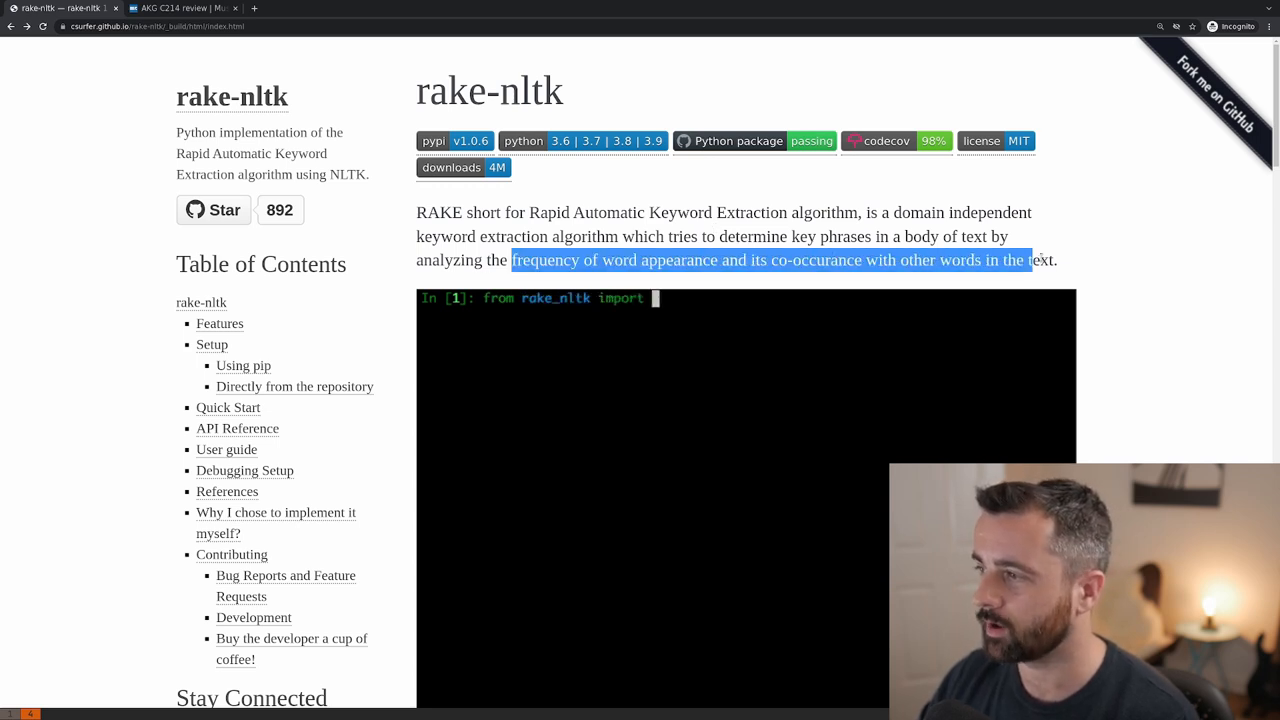
Try the rake-nltk demo in Chrome (r = Rake() on mytext), then switch to PyCharm's requirements.txt listing rake-nltk and requests-html.
text(Rake)
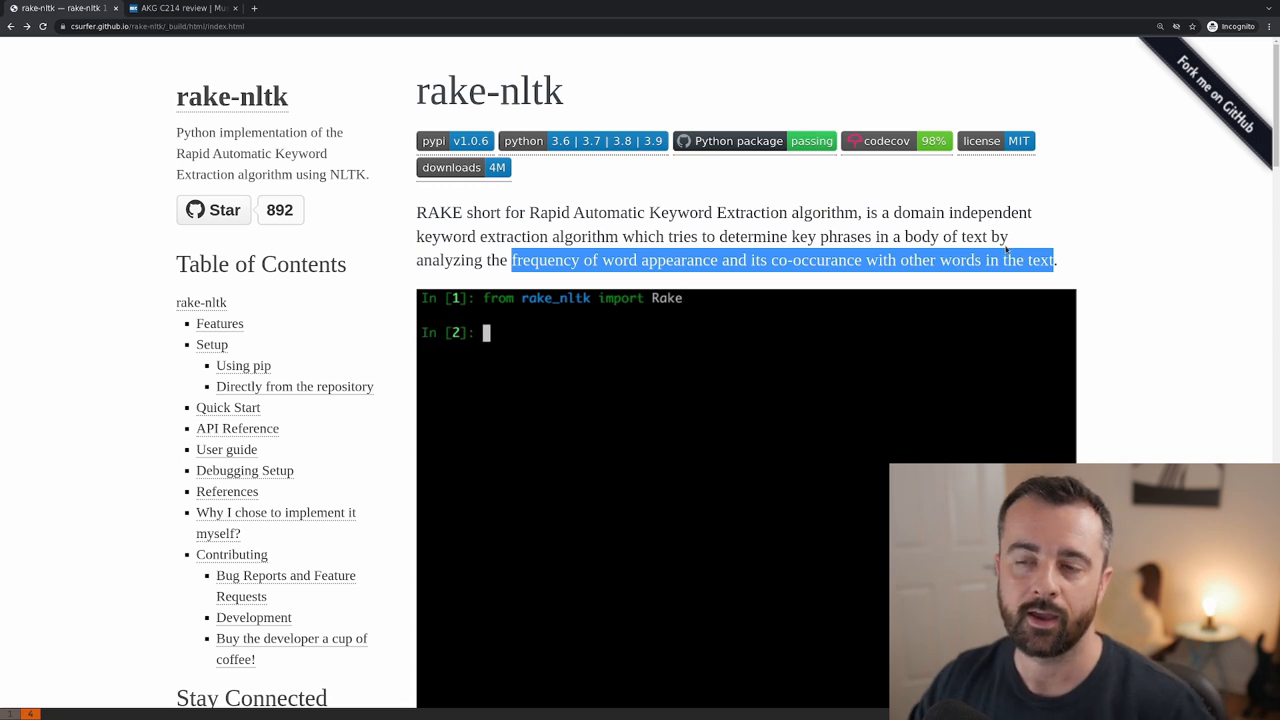
text(r = Ra)
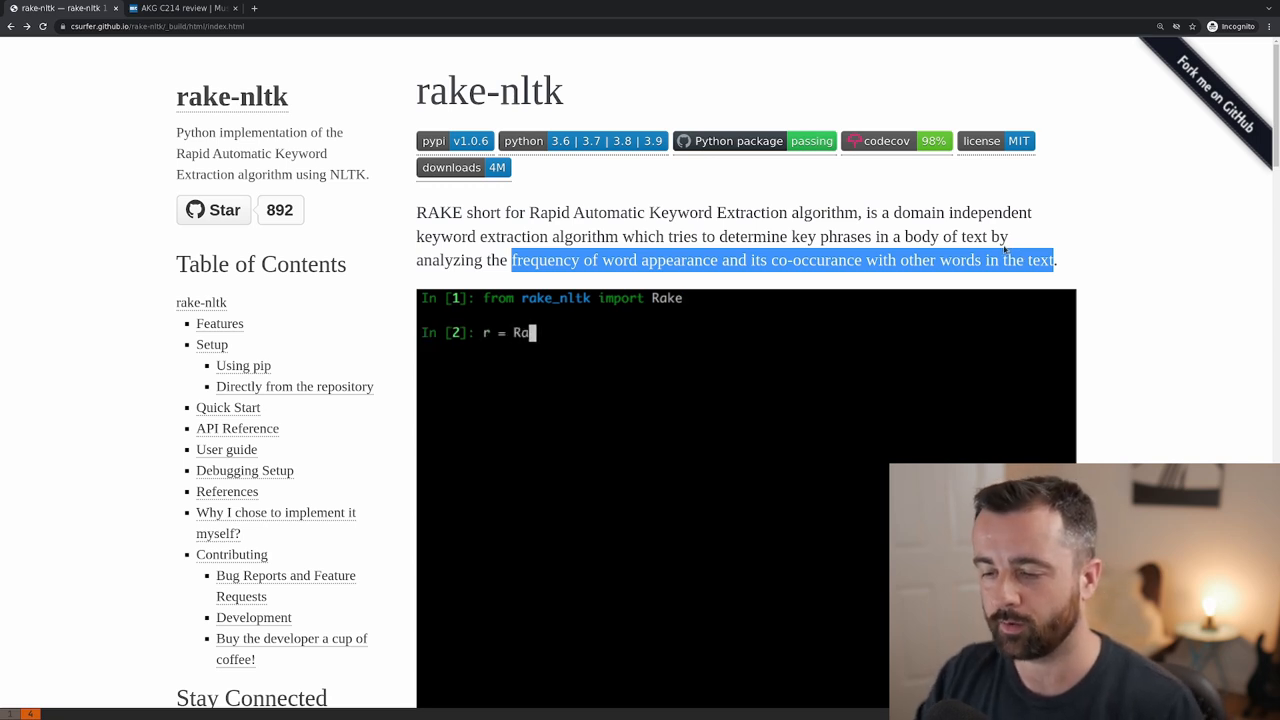
key(Enter)
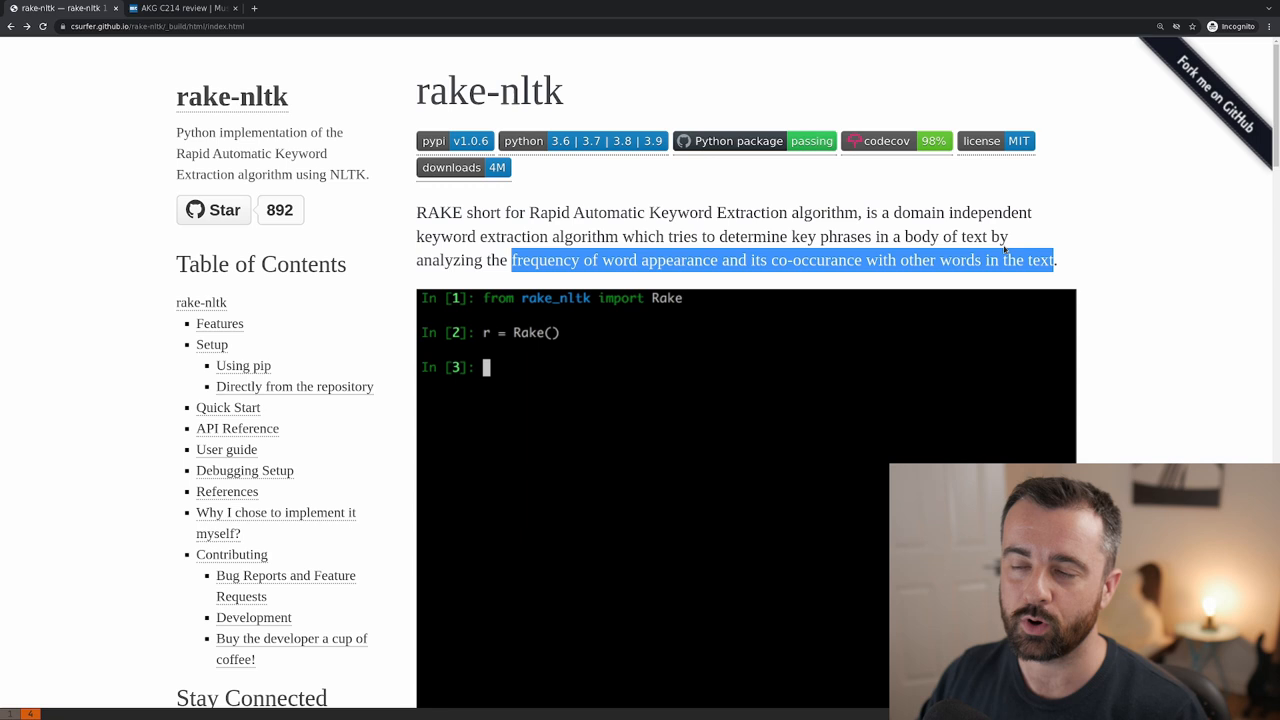
text(mytext = '''Compatibility of systems of linear constraints over the set of)
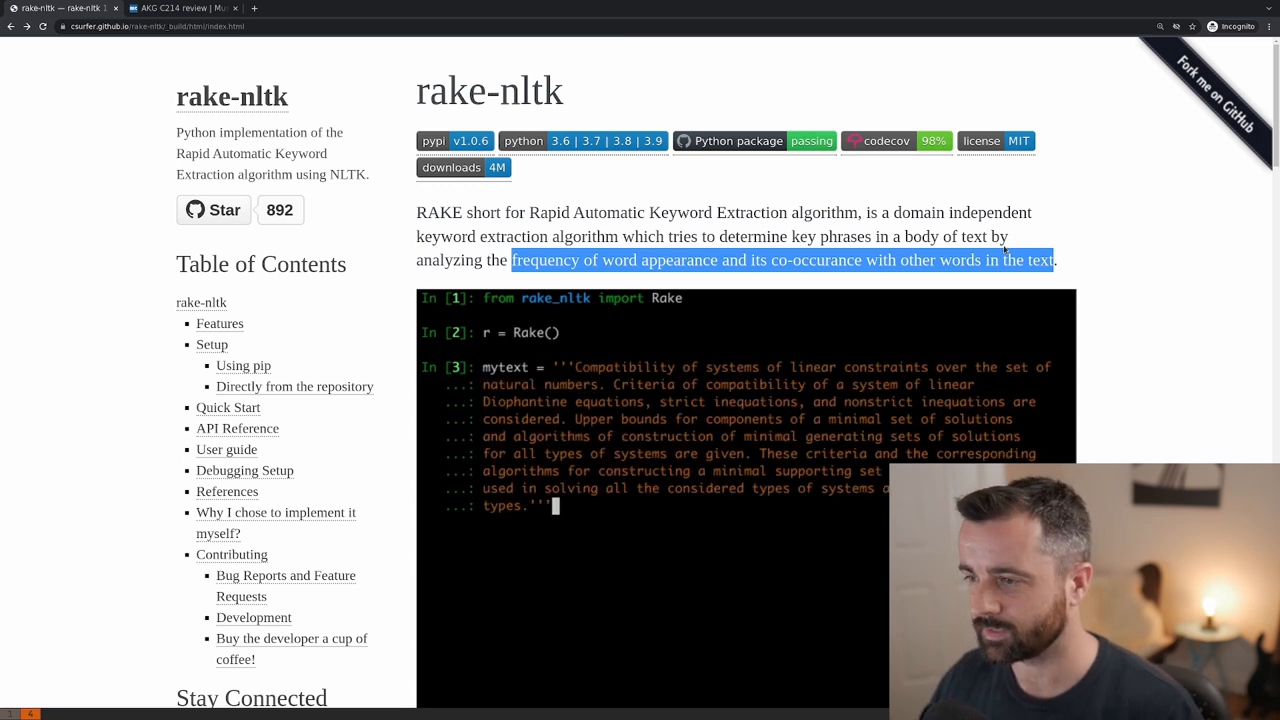
click(180, 8)
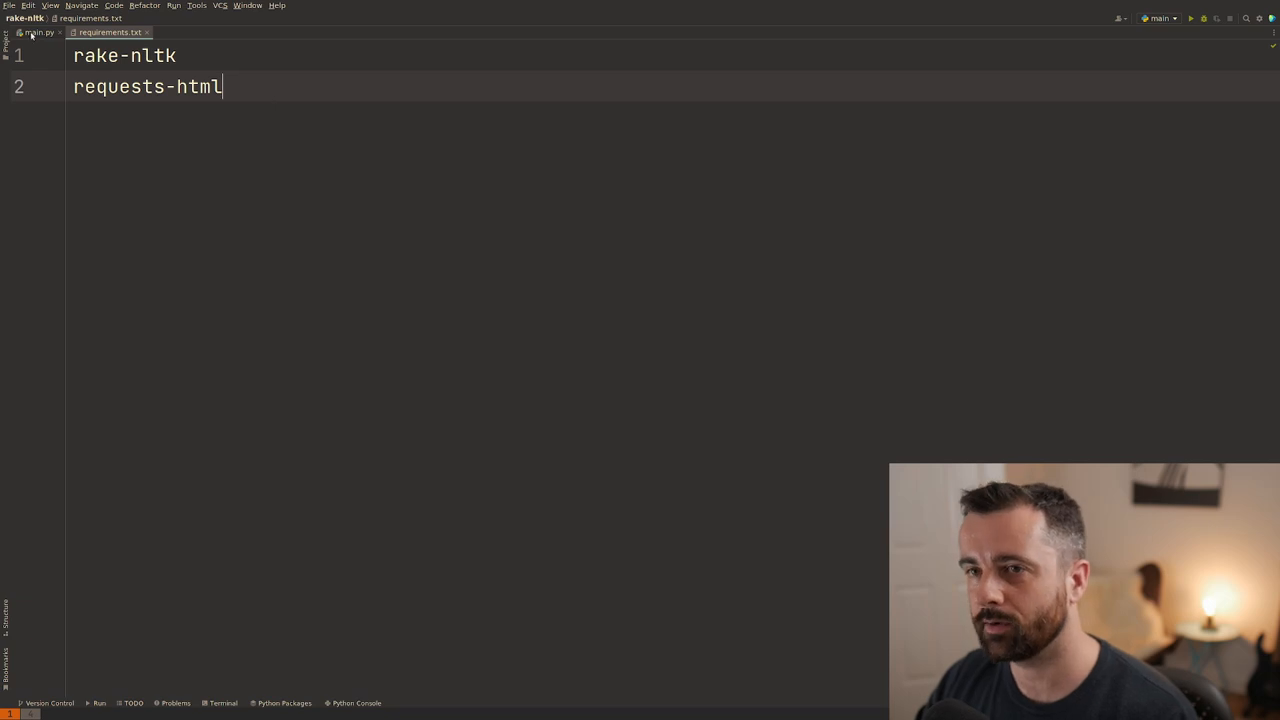
Switch to main.py with the commented punkt/stopwords downloads and start a 'from' import line.
click(38, 38)
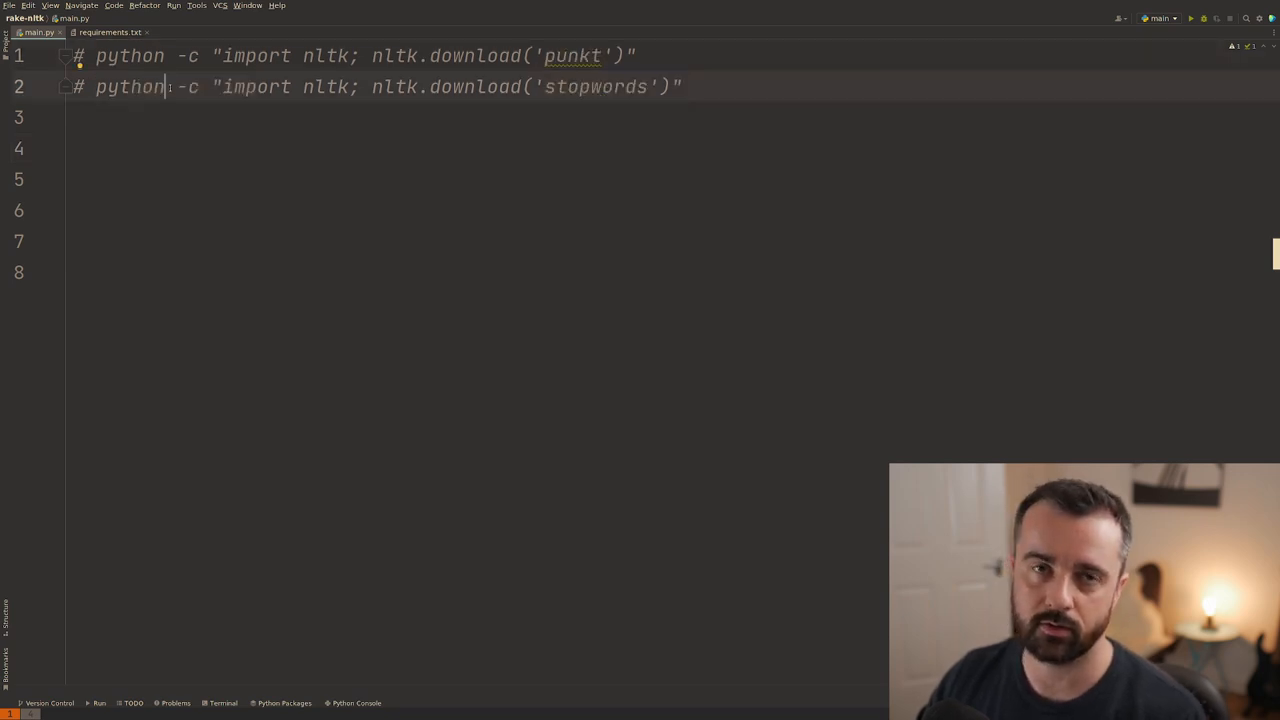
click(220, 704)
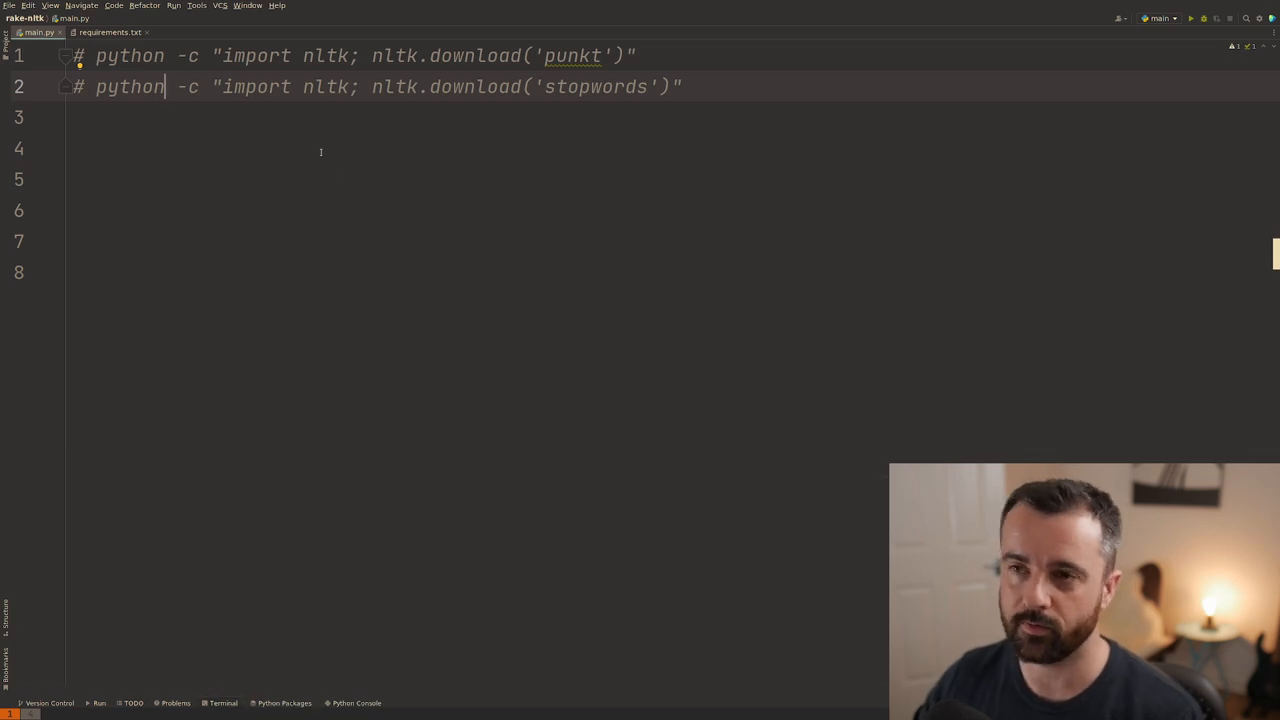
mouse_move(396, 140)
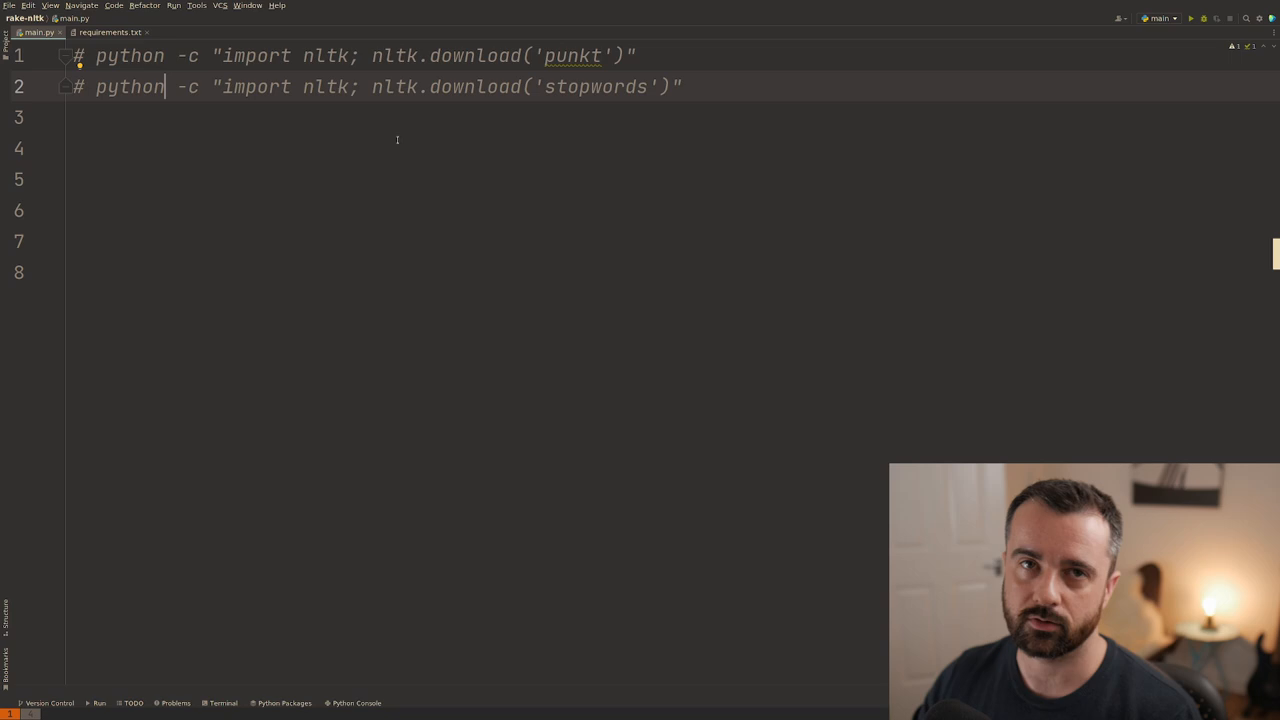
text(from requests_html import)
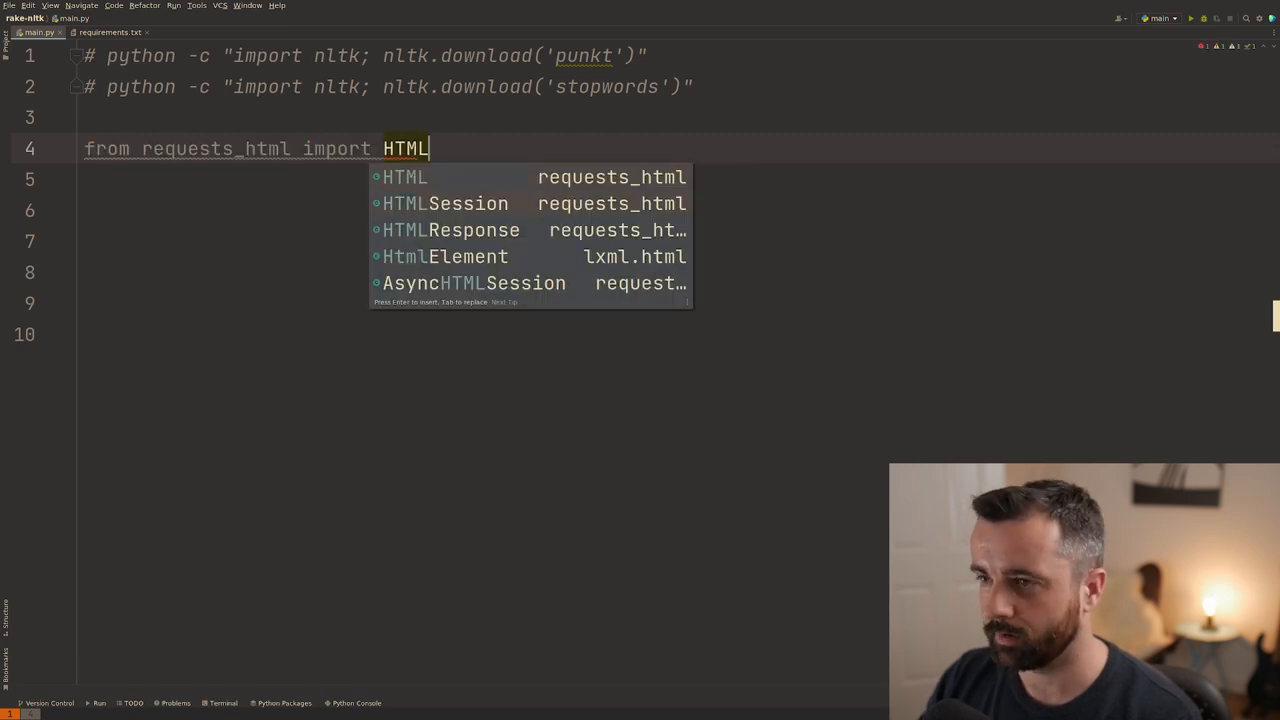
Write 'from requests_html import HTMLSession' and 'from rake_nltk import Rake'.
text(HTMLSession)
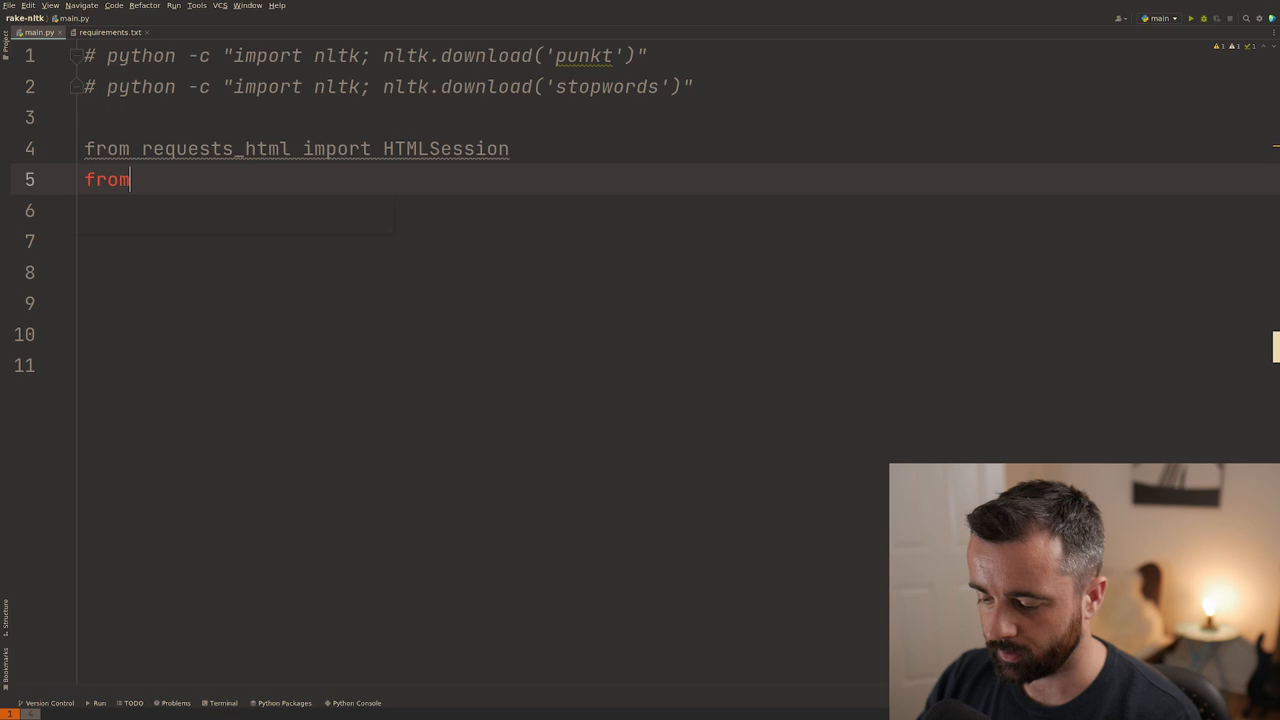
text(rake_nltk import Rake)
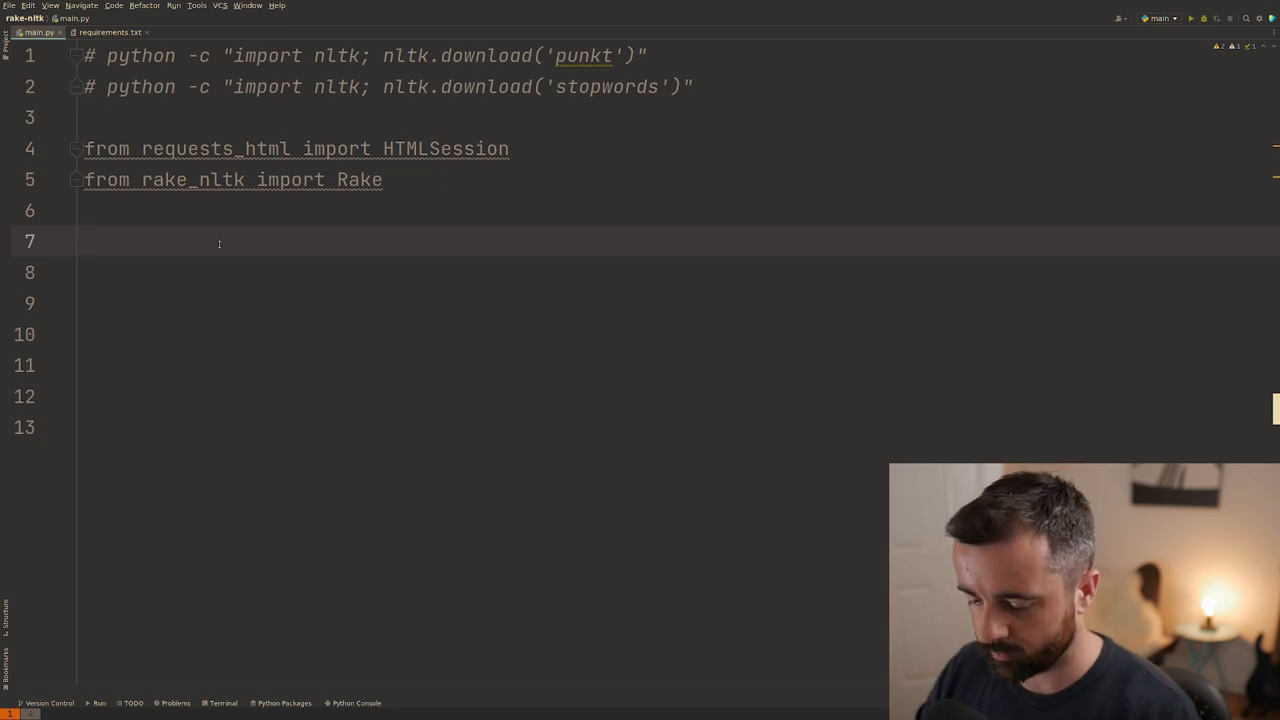
Define extract_text() creating s = HTMLSession() and a url set to the musicradar AKG C214 review.
text(def extr)
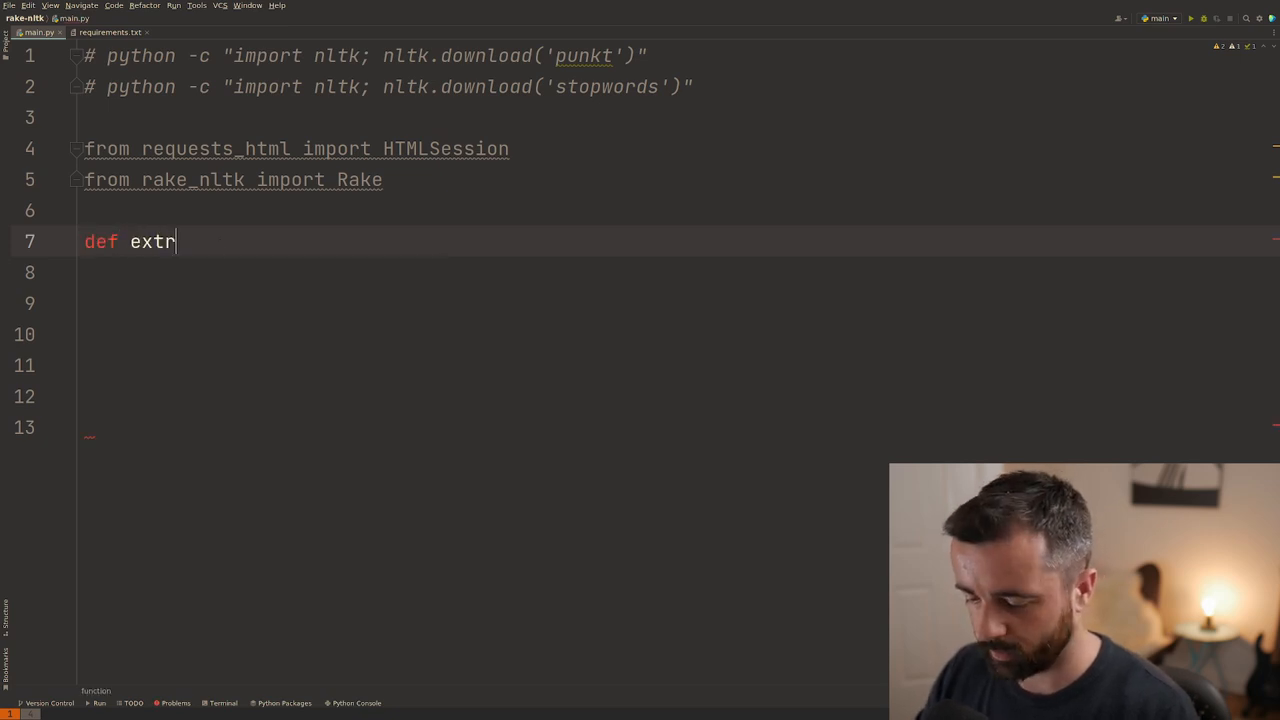
text(act_text():)
click(678, 272)
text(s)
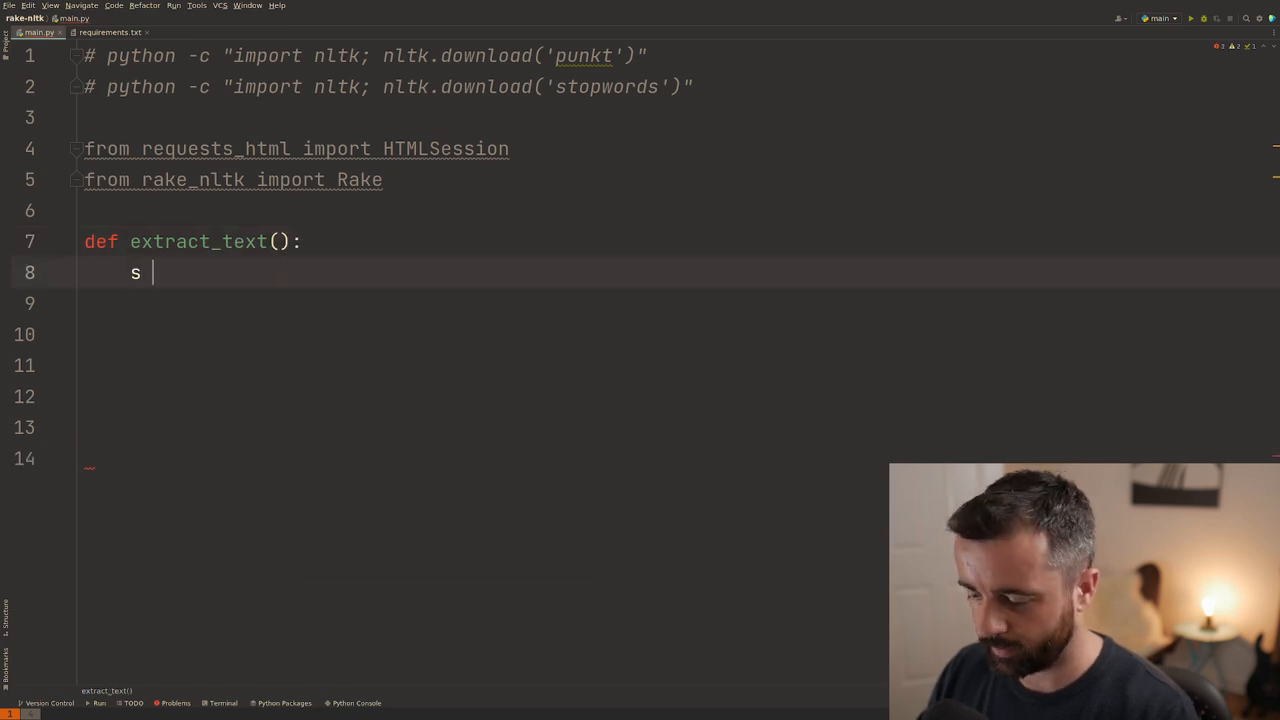
text(= HTMLSession()
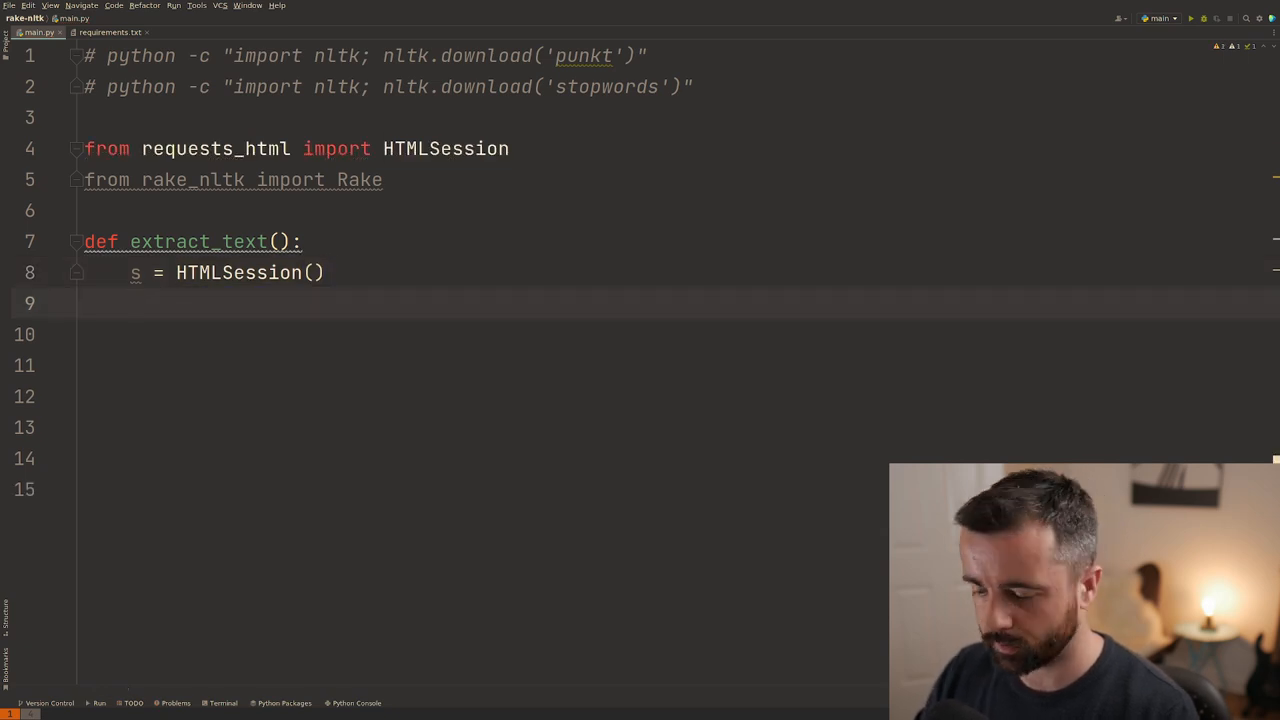
text(url -=)
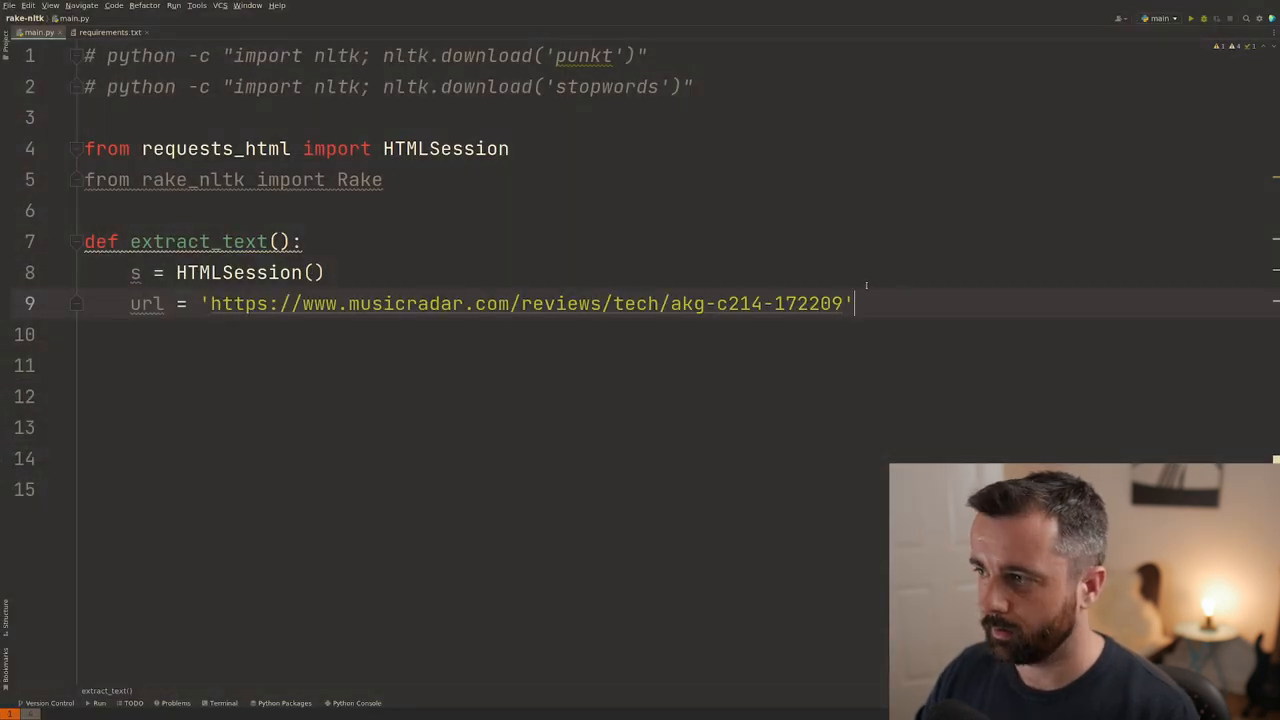
Fetch the page with response = s.get(url) and return response.html.find().
text(respon)
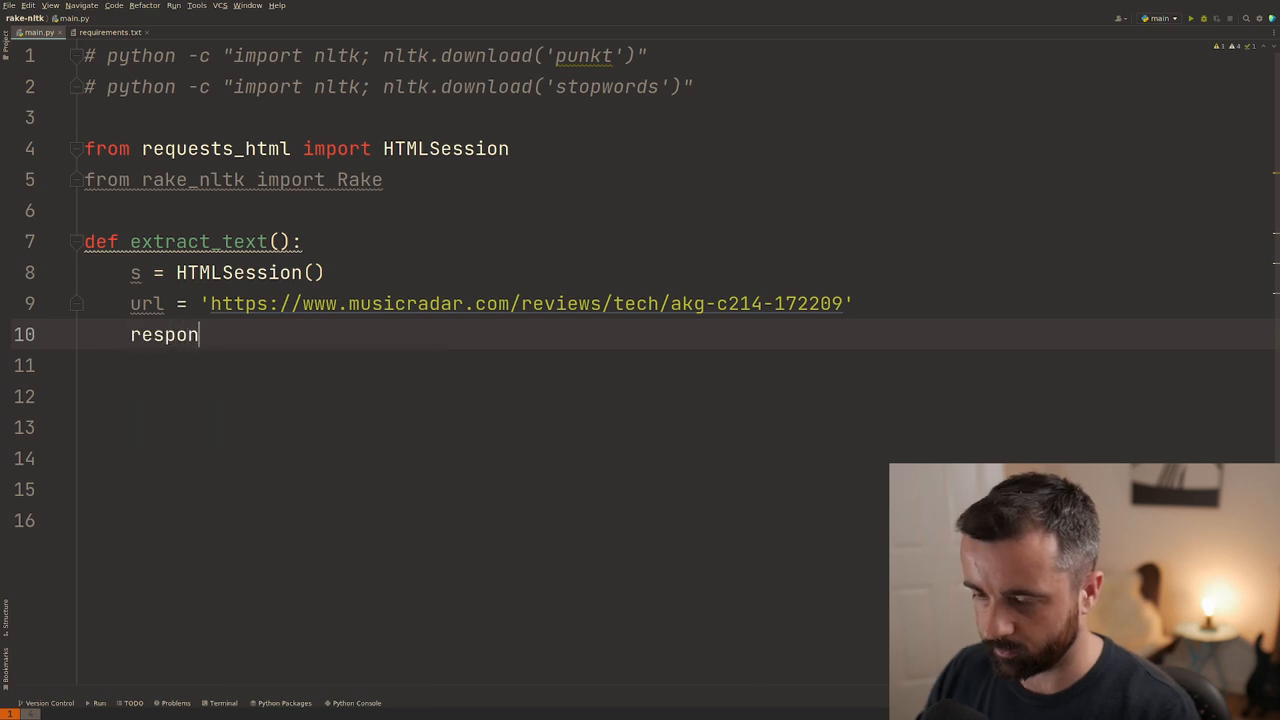
text(se = s.get(ur)
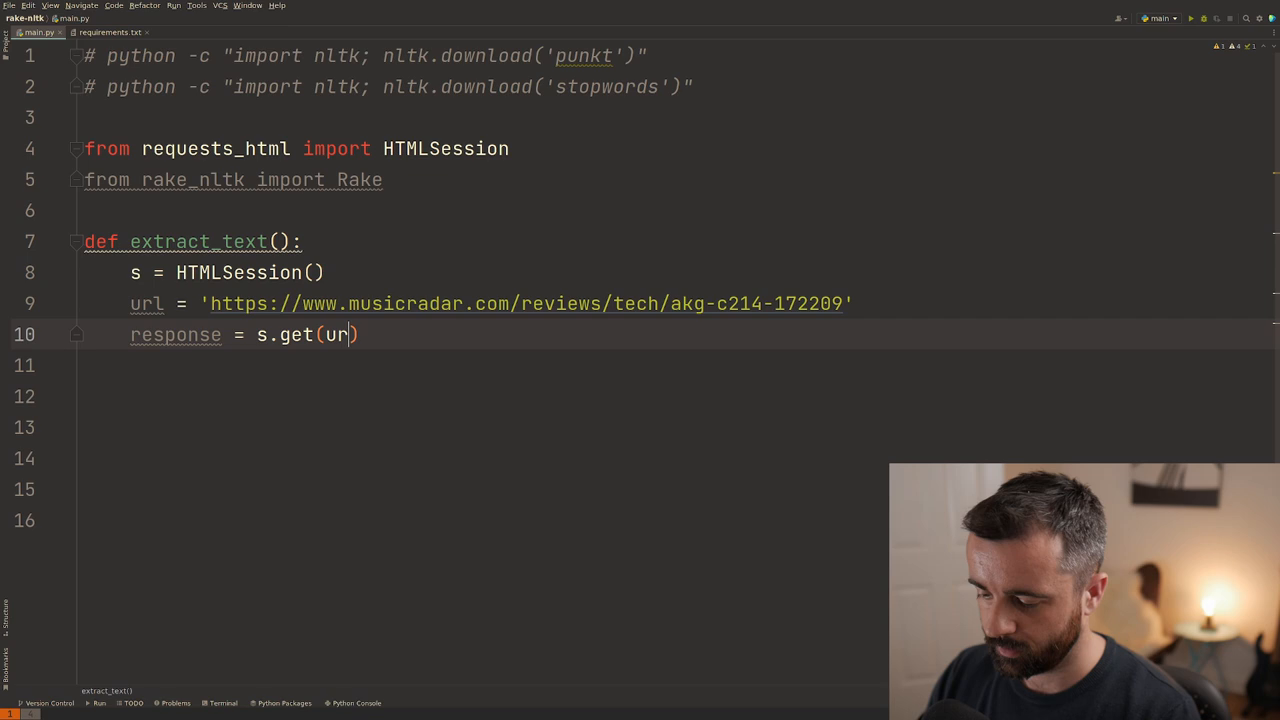
text(l)
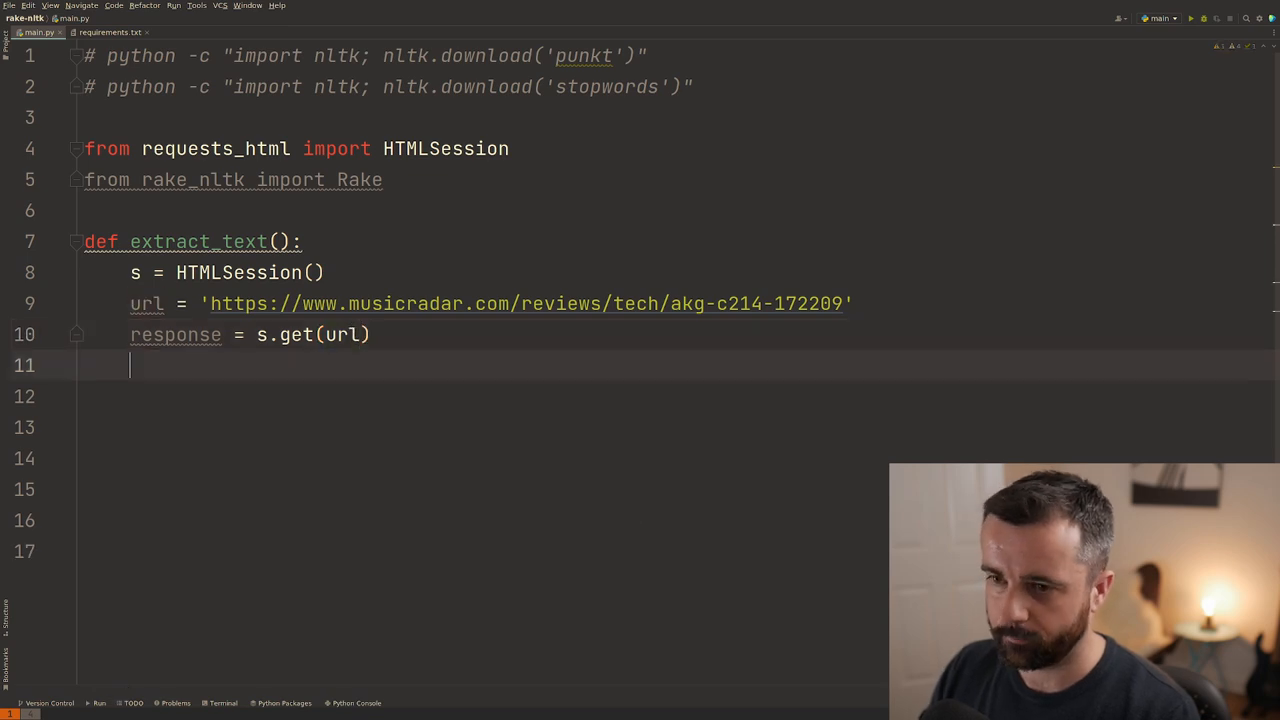
text(return)
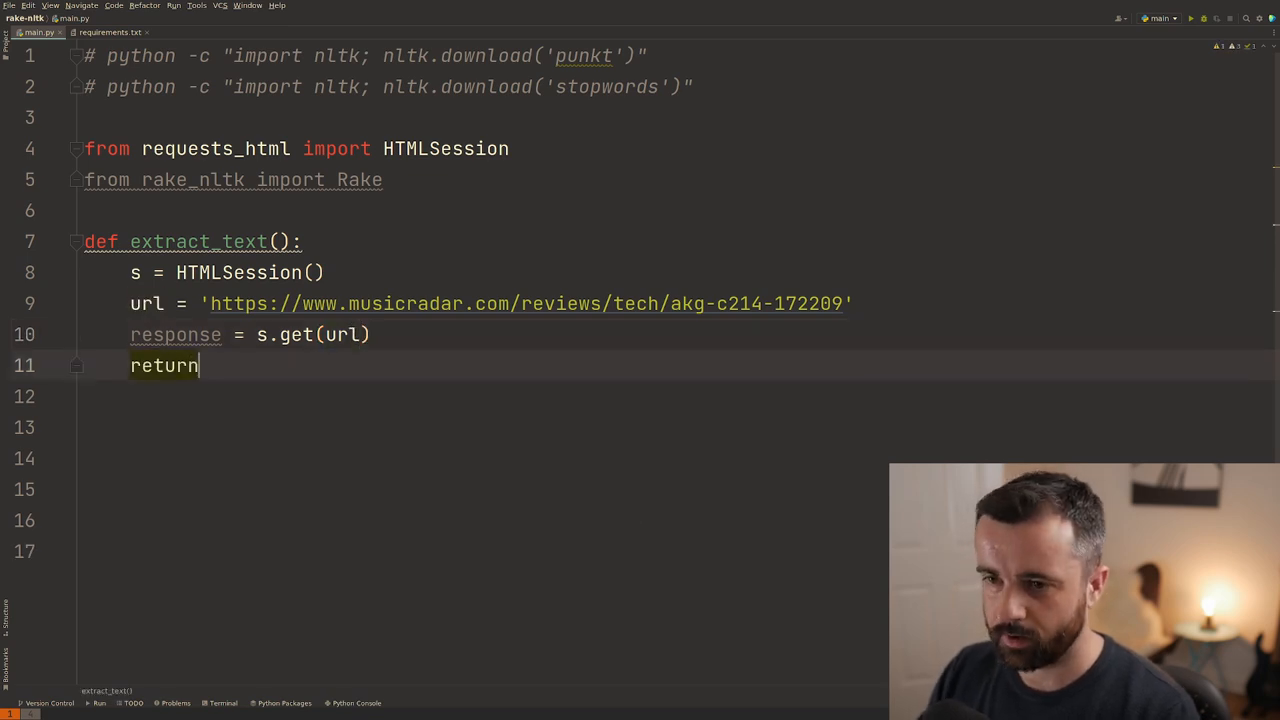
text(response.ht)
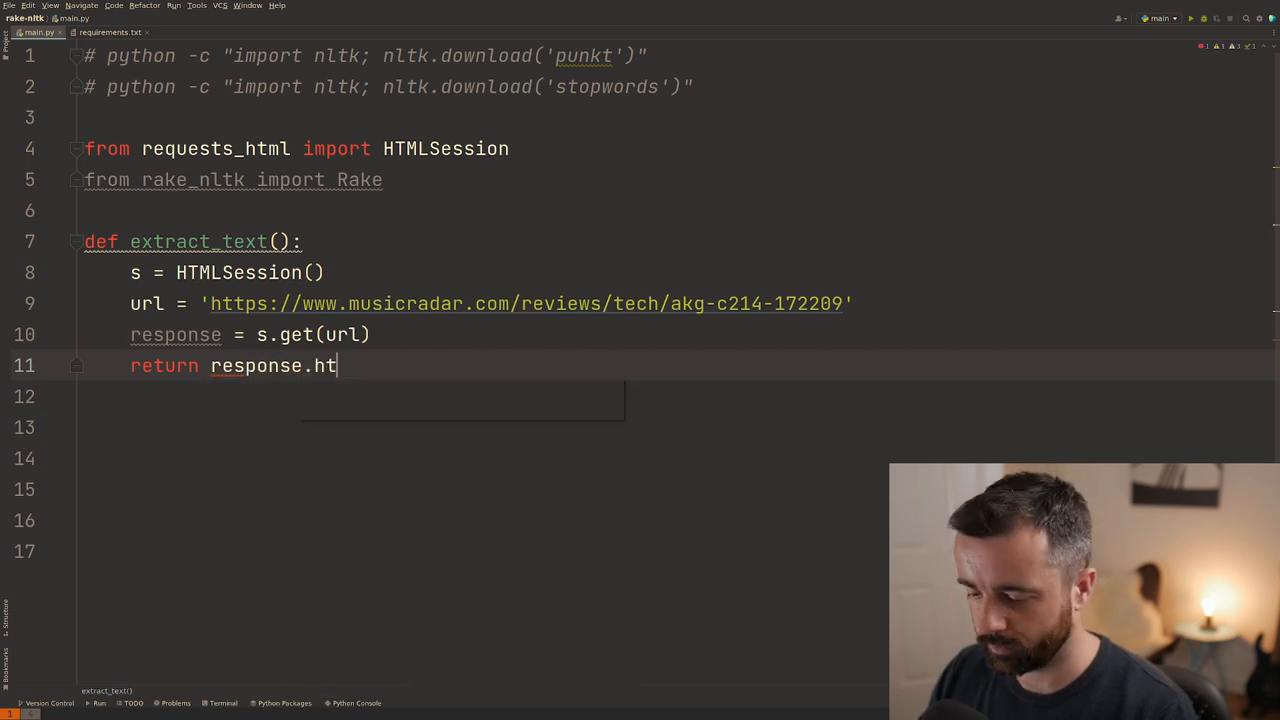
text(ml.find())
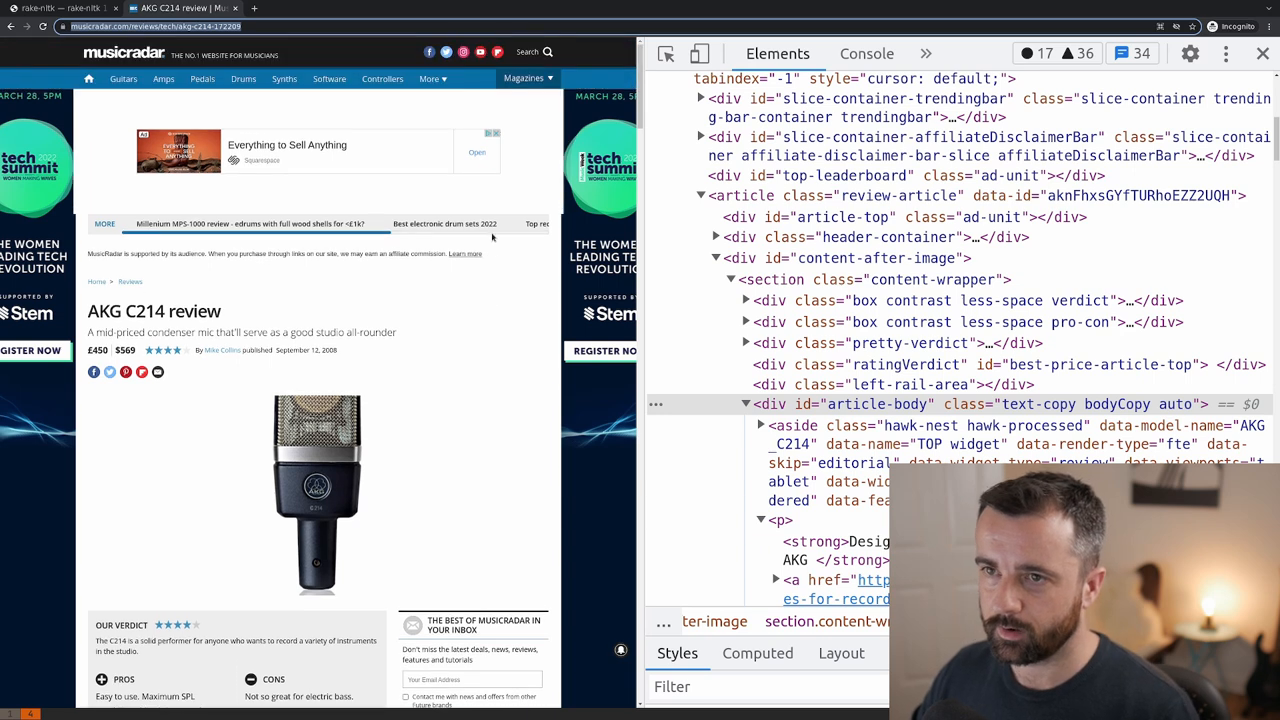
mouse_move(424, 284)
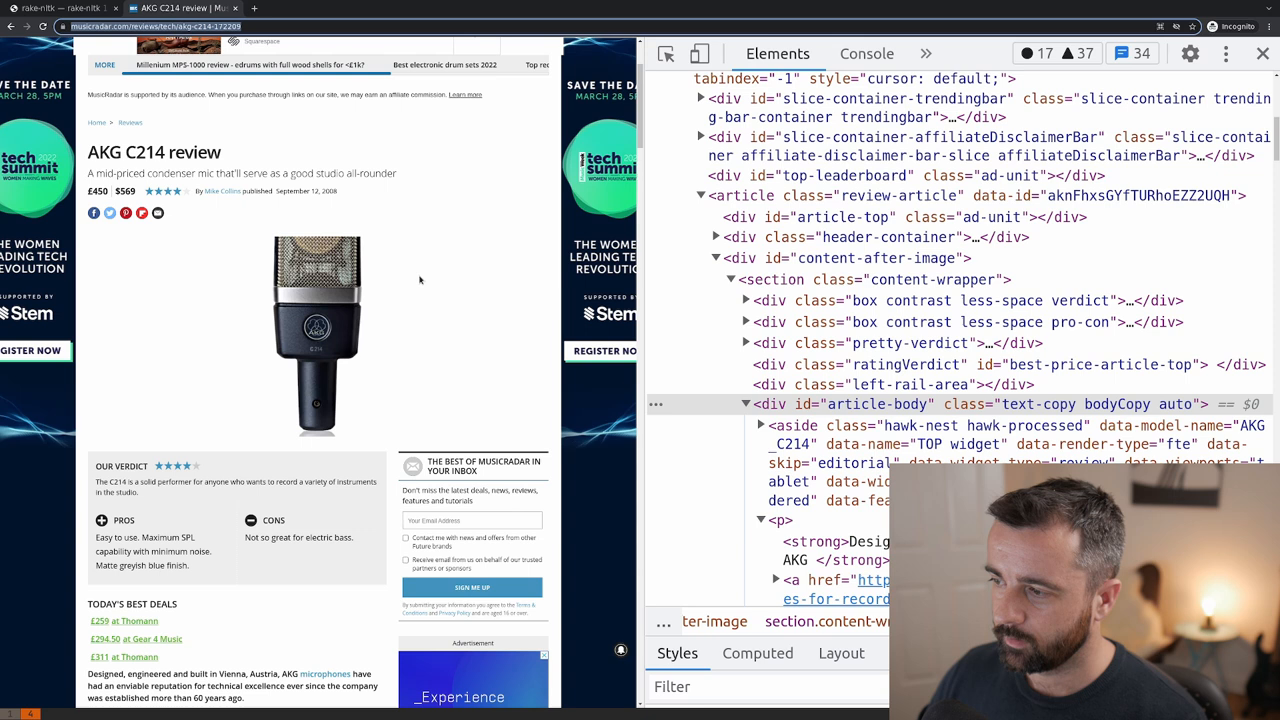
Scroll the review page's DevTools Elements panel to locate div#article-body.
scroll(down, 3)
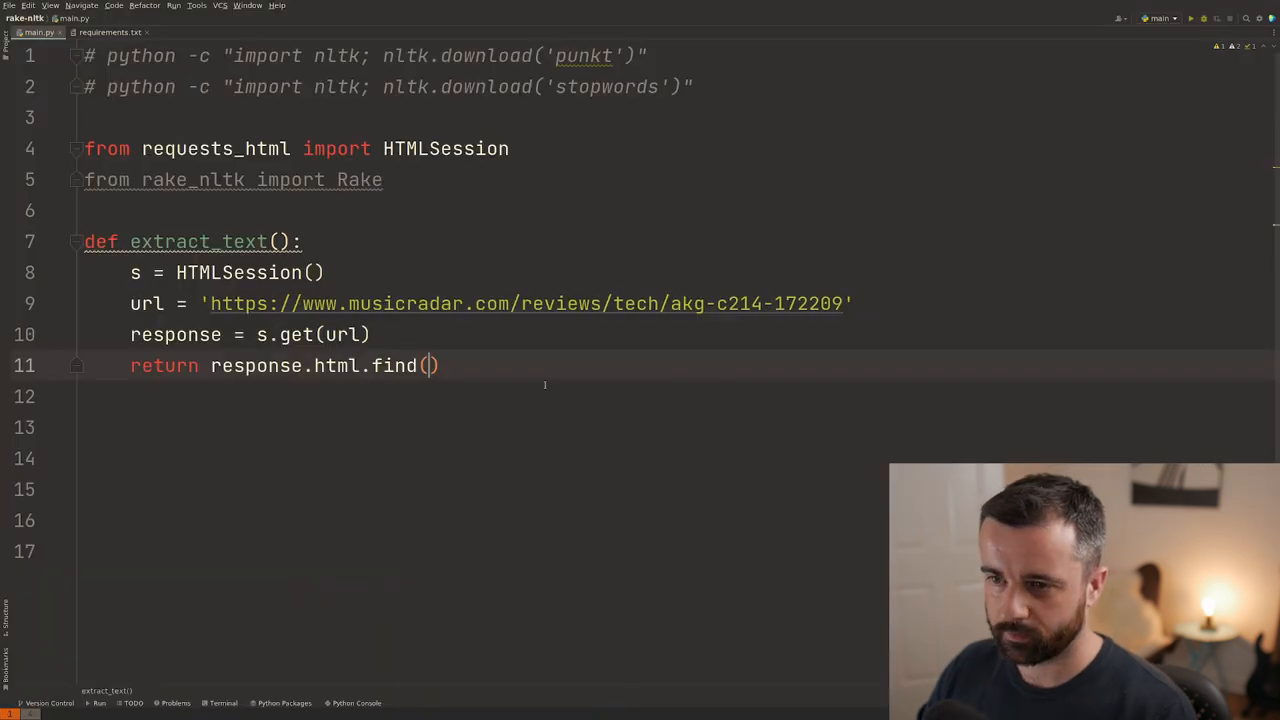
Make the return find 'div#article-body' with first=True and take its .text.
text('d')
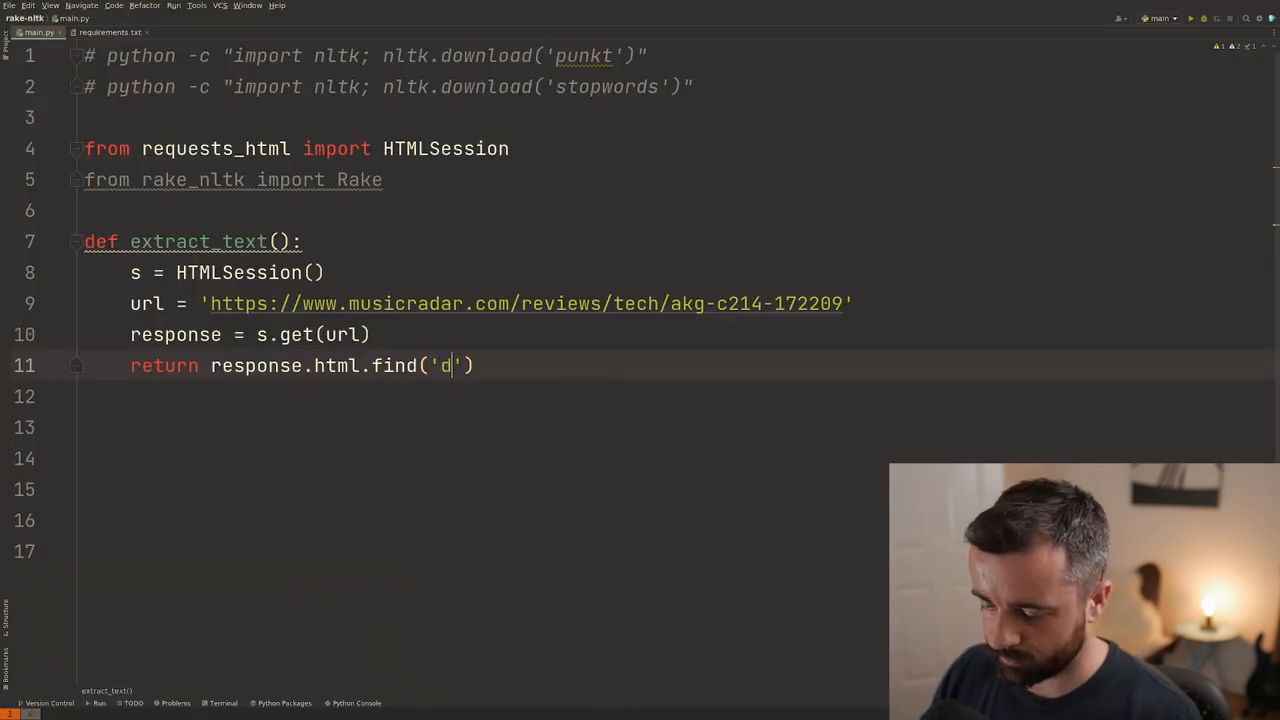
text(iv#)
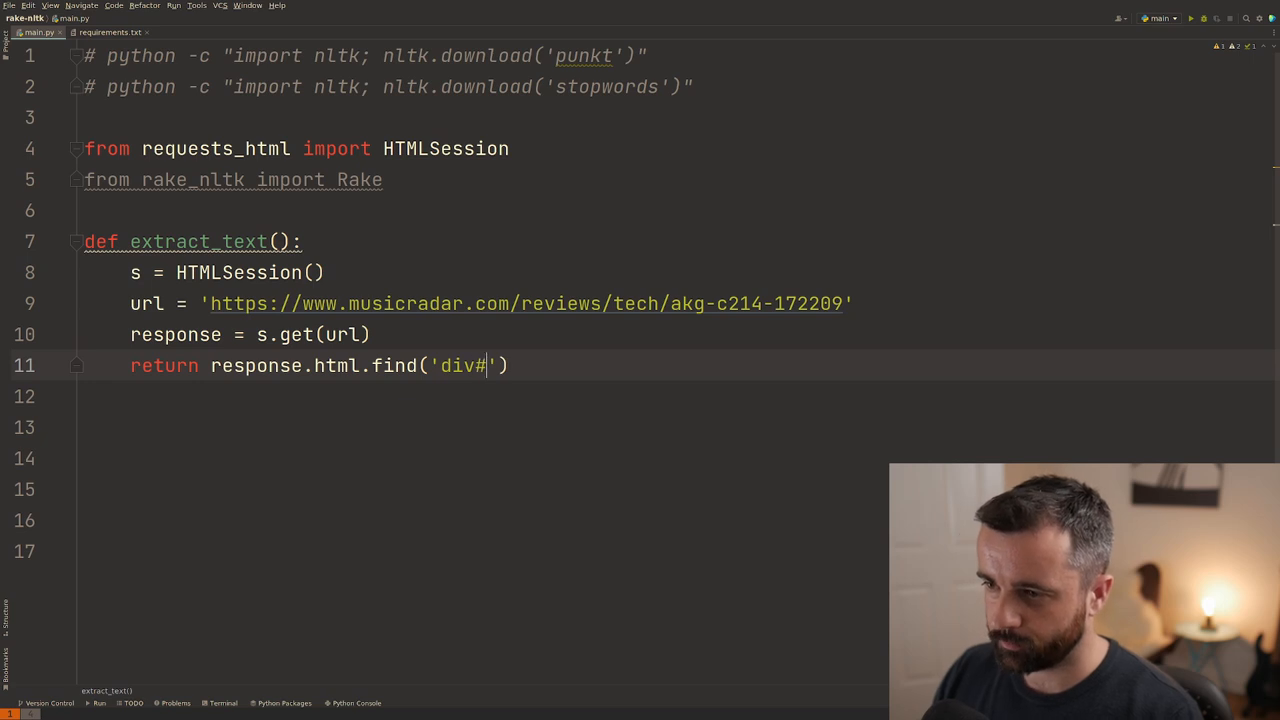
text(article-body)
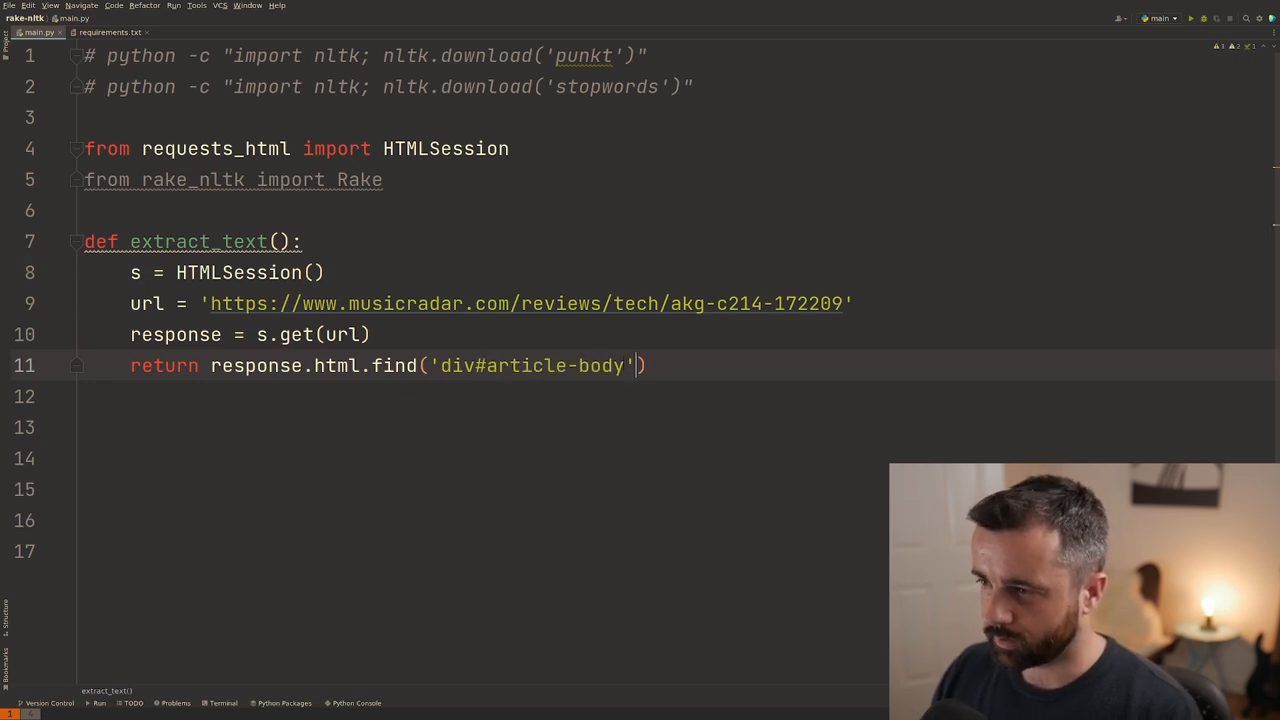
text(, first=)
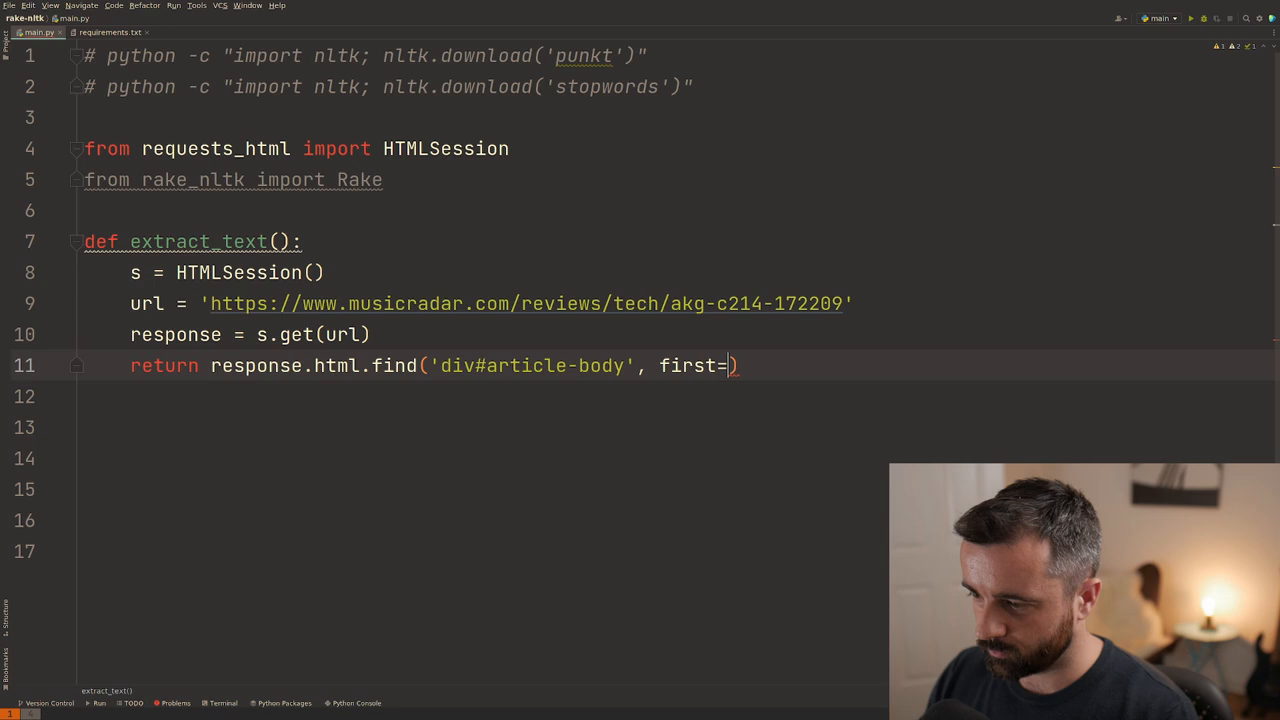
text(True)
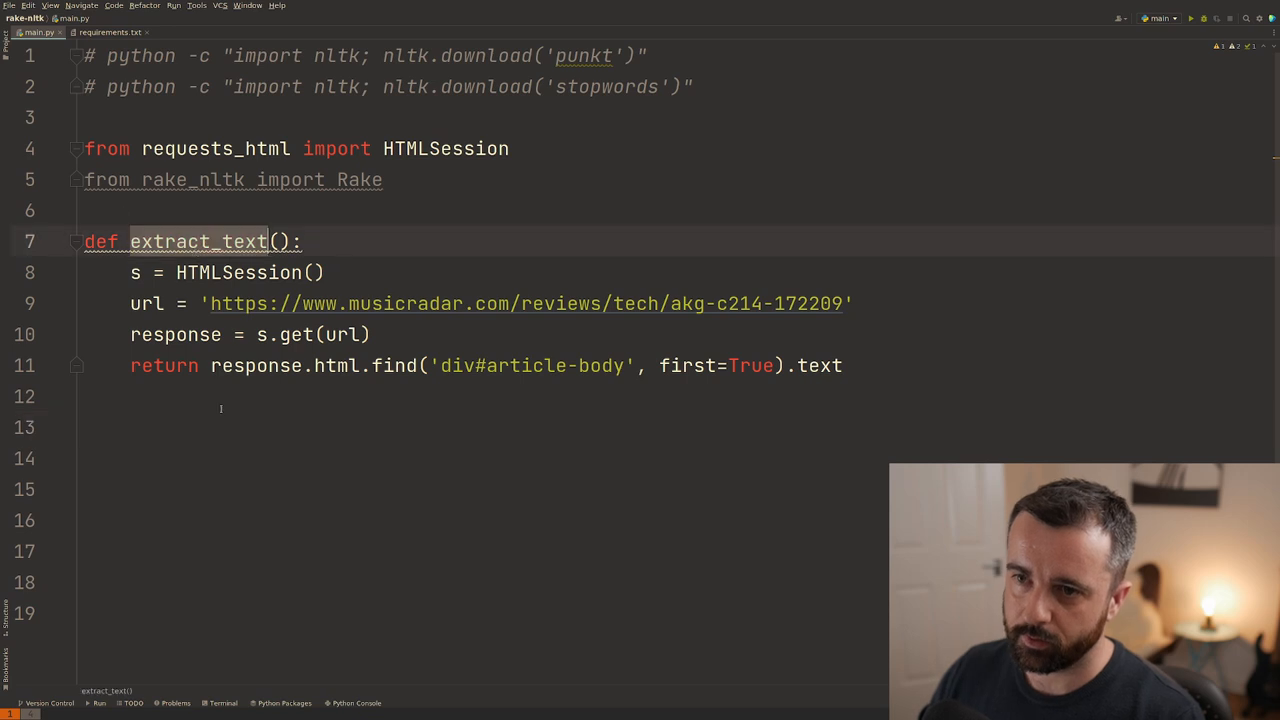
Add print(extract_text()) below the function.
text(print())
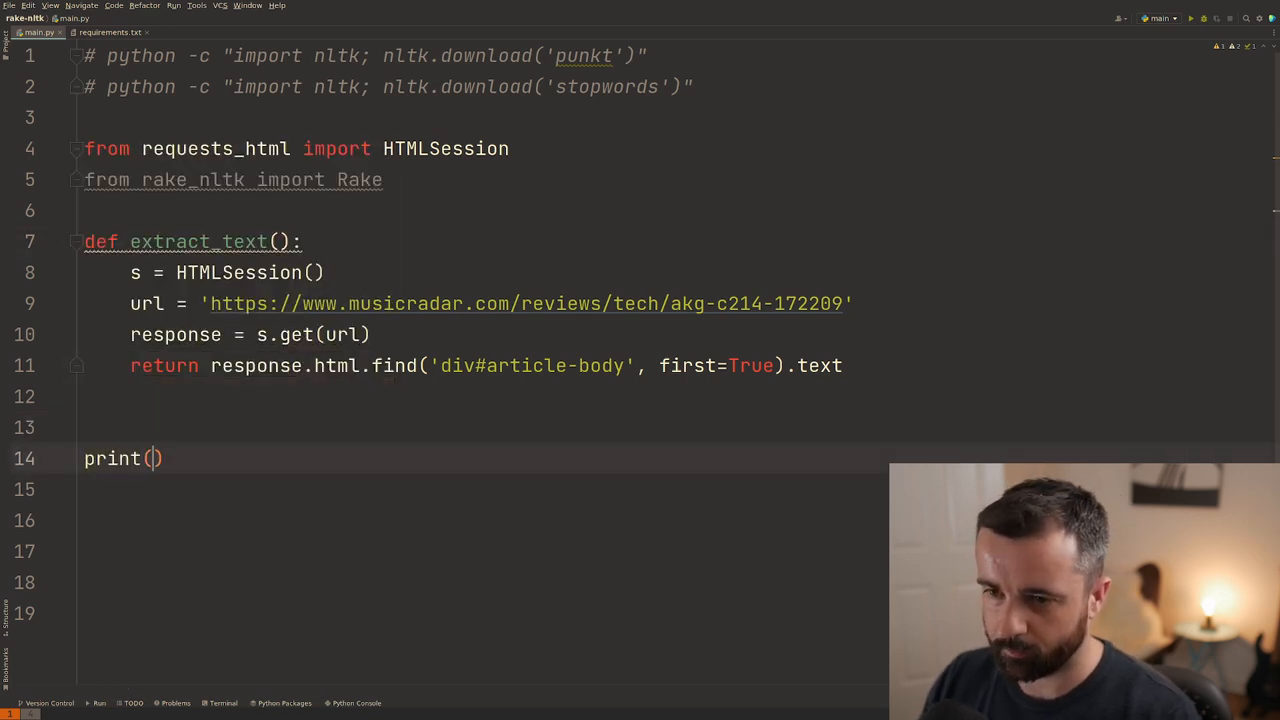
text(extract_text())
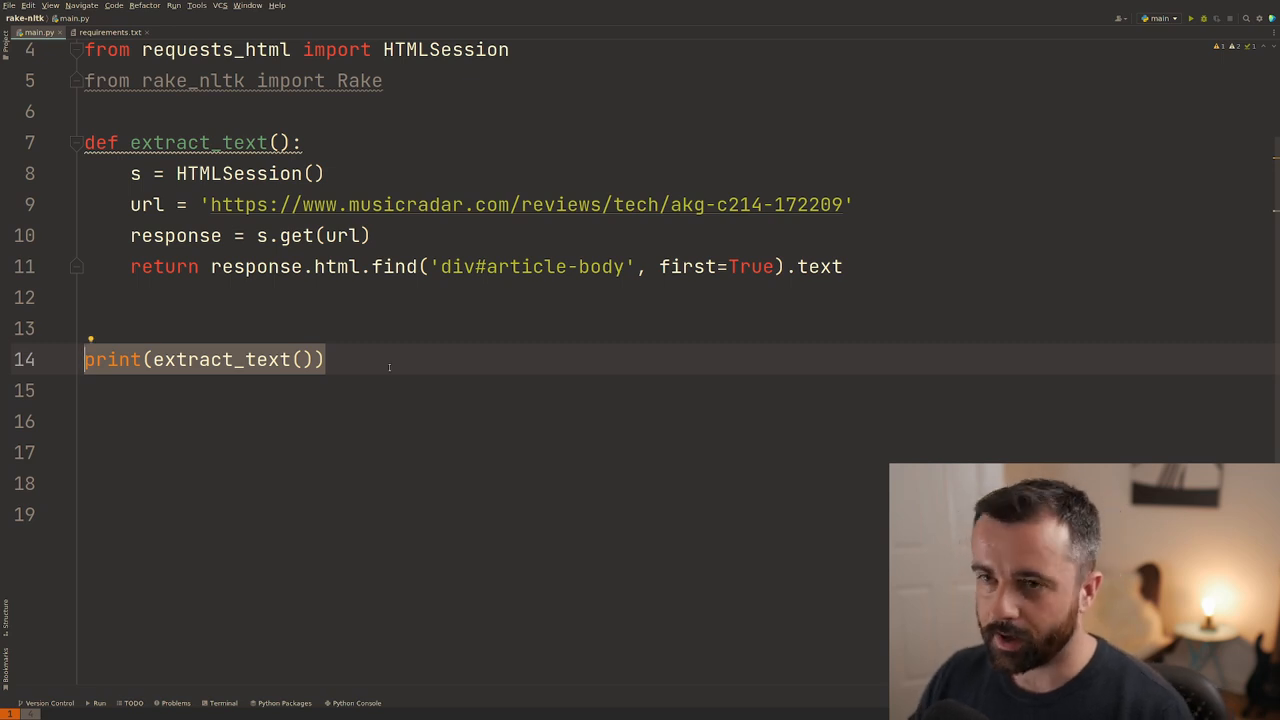
Create r = Rake() and call r.extract_keywords_from_text(extract_text()).
text(r = R)
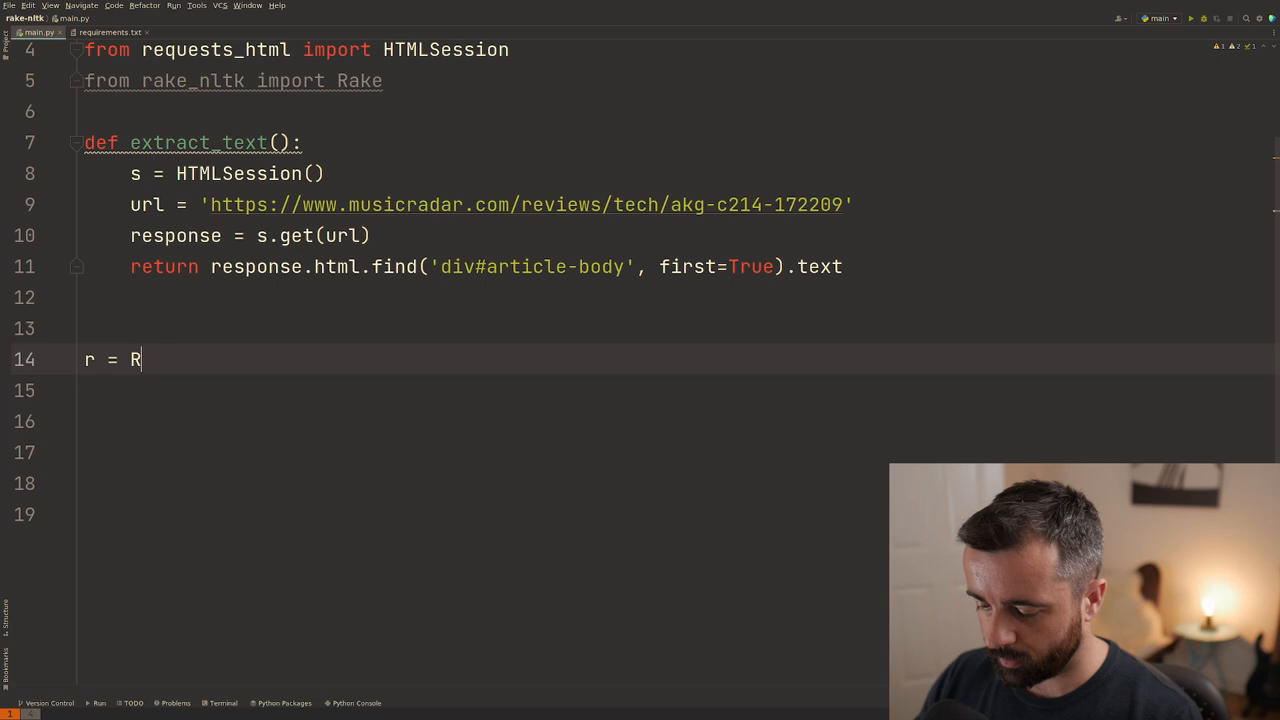
text(ake())
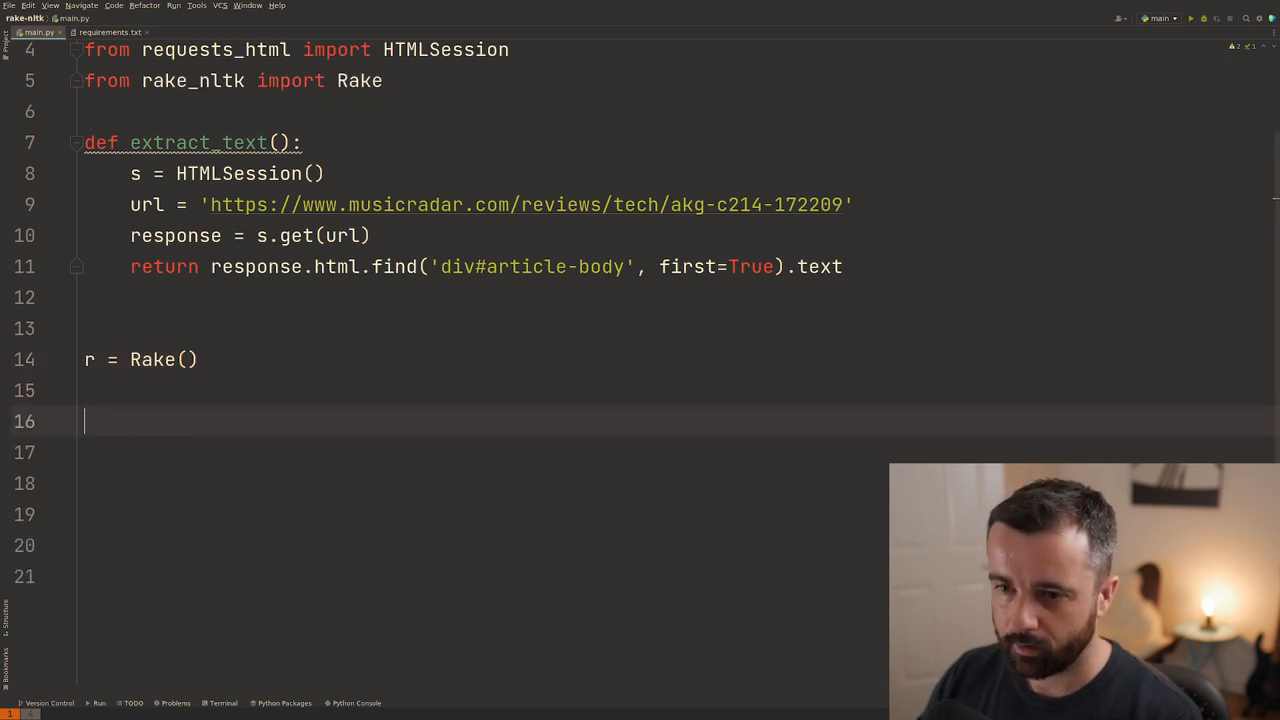
text(r.g)
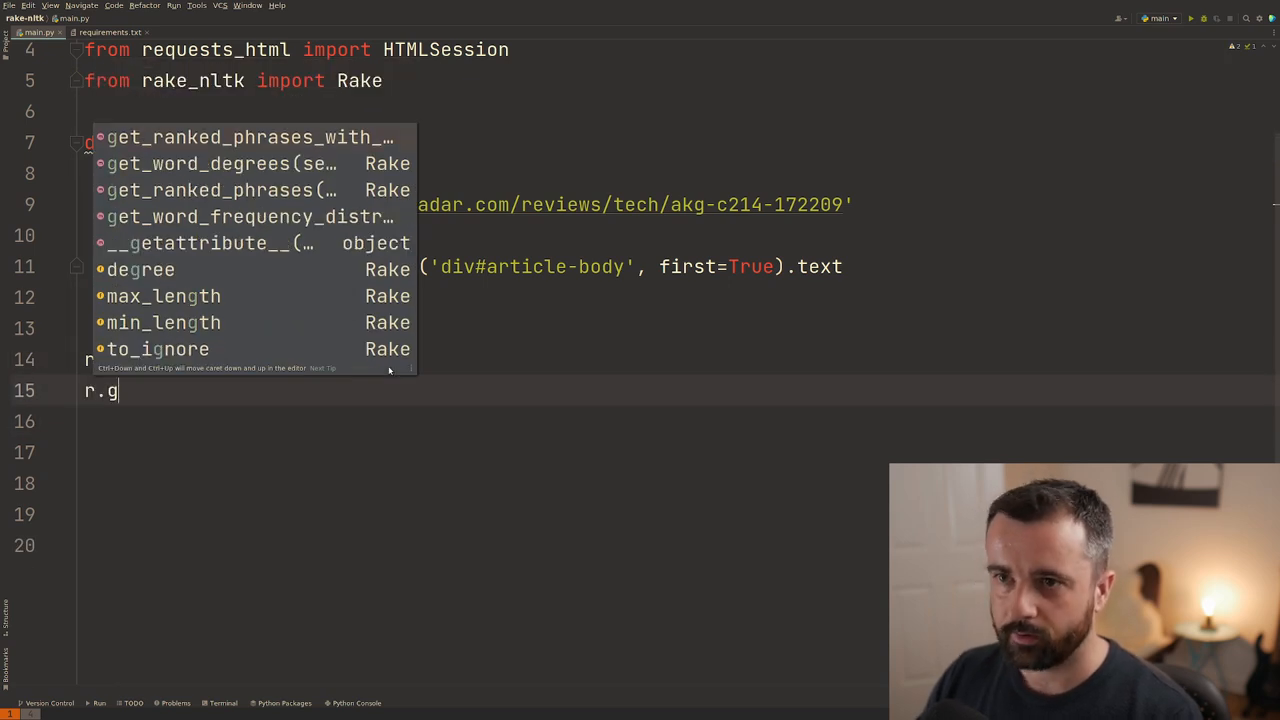
text(et)
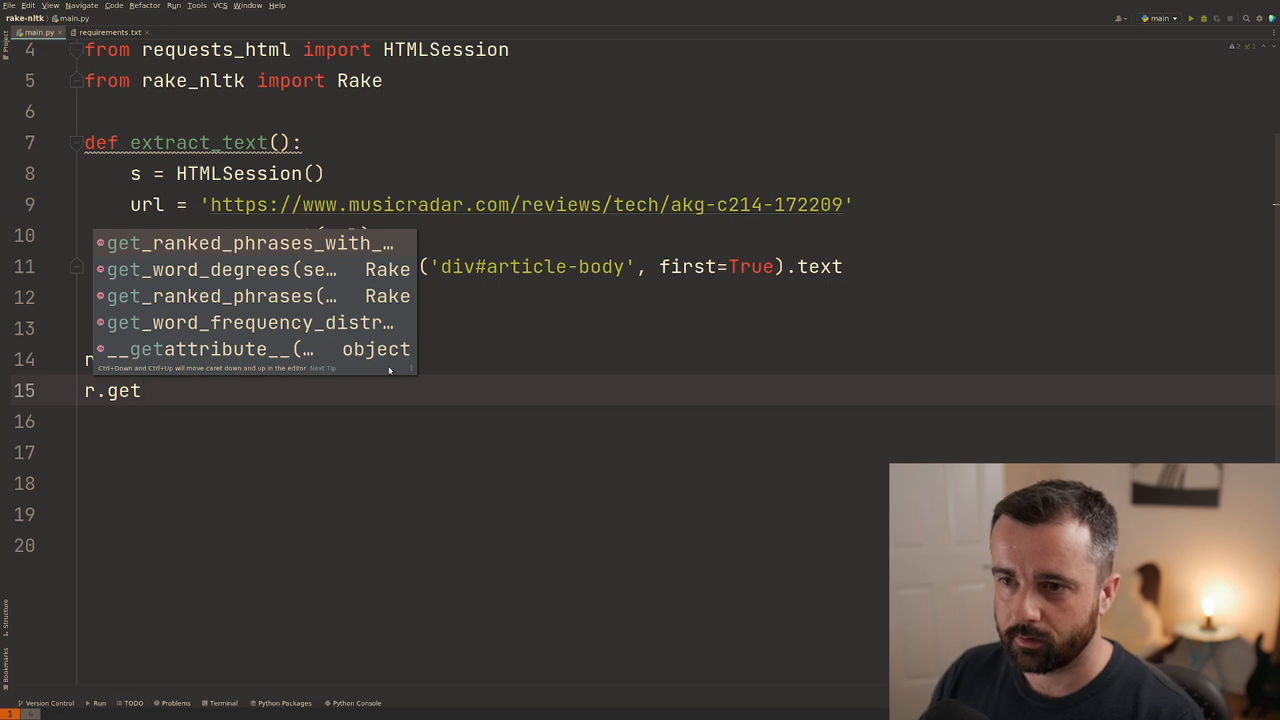
text(eywords_from_text()
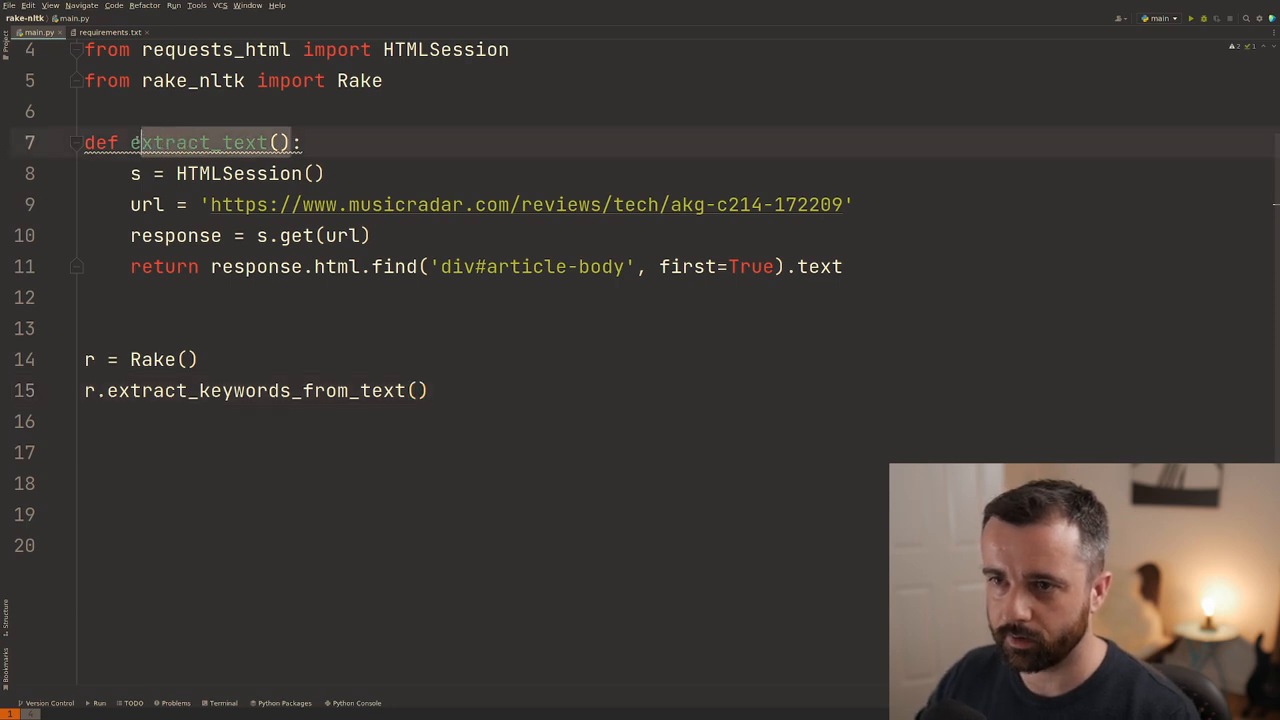
text(extract_text())
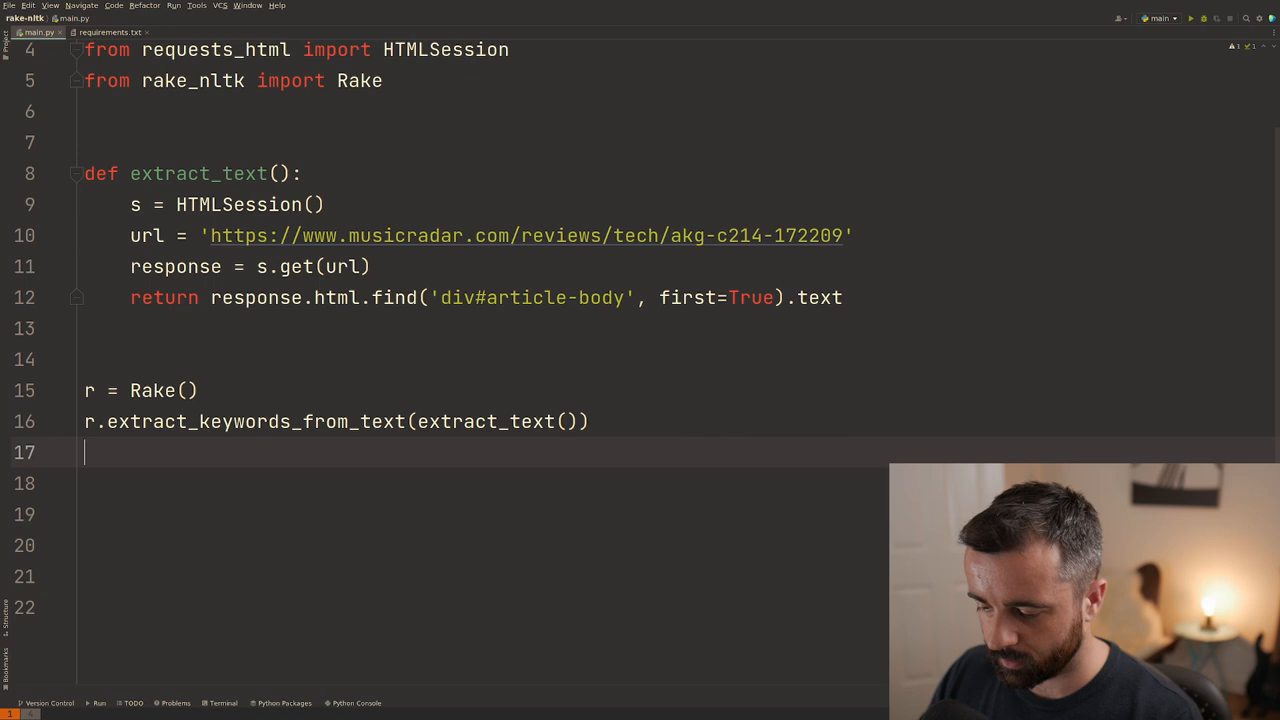
Print r.get_ranked_phrases_with_scores(), completing the call via autocomplete.
text(print(r))
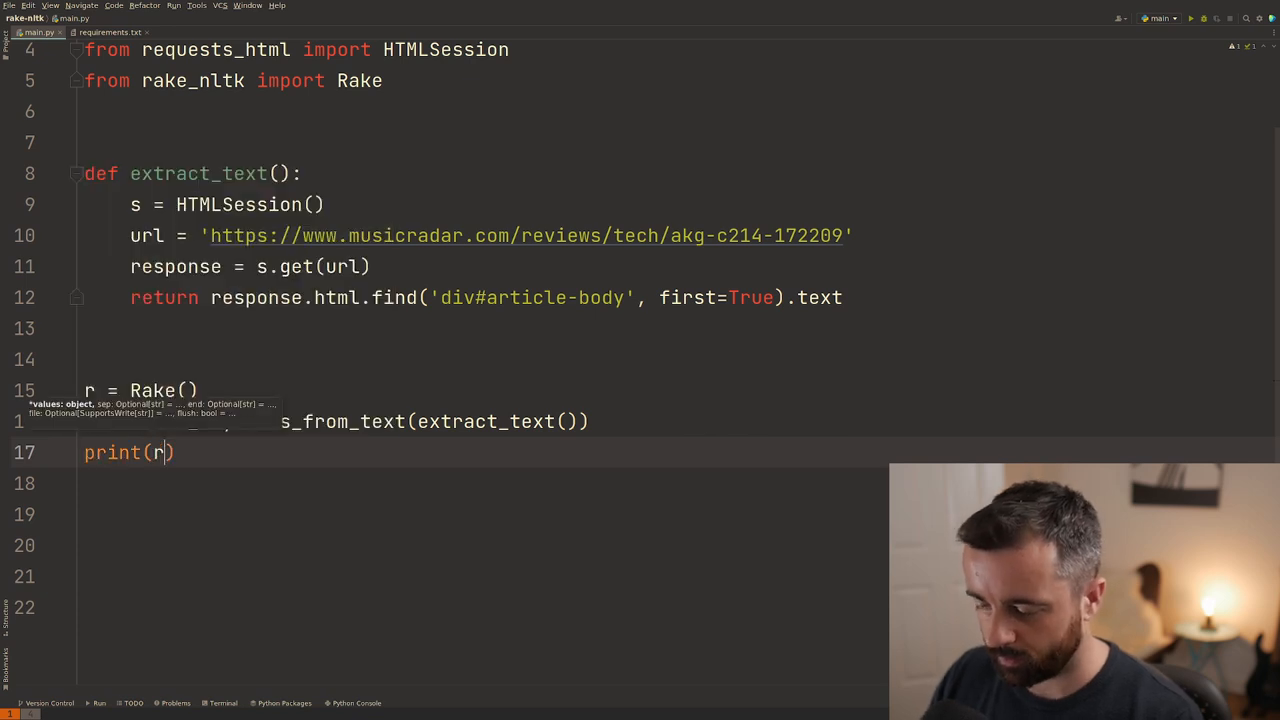
text(get)
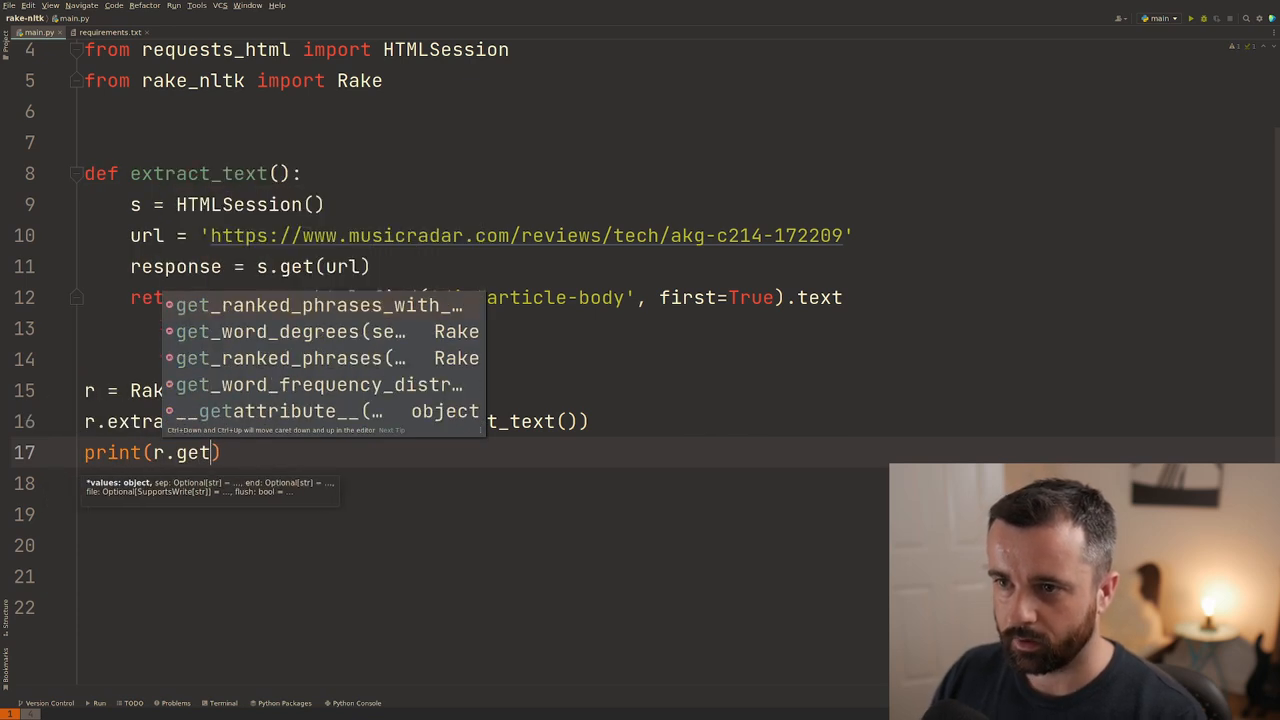
click(316, 304)
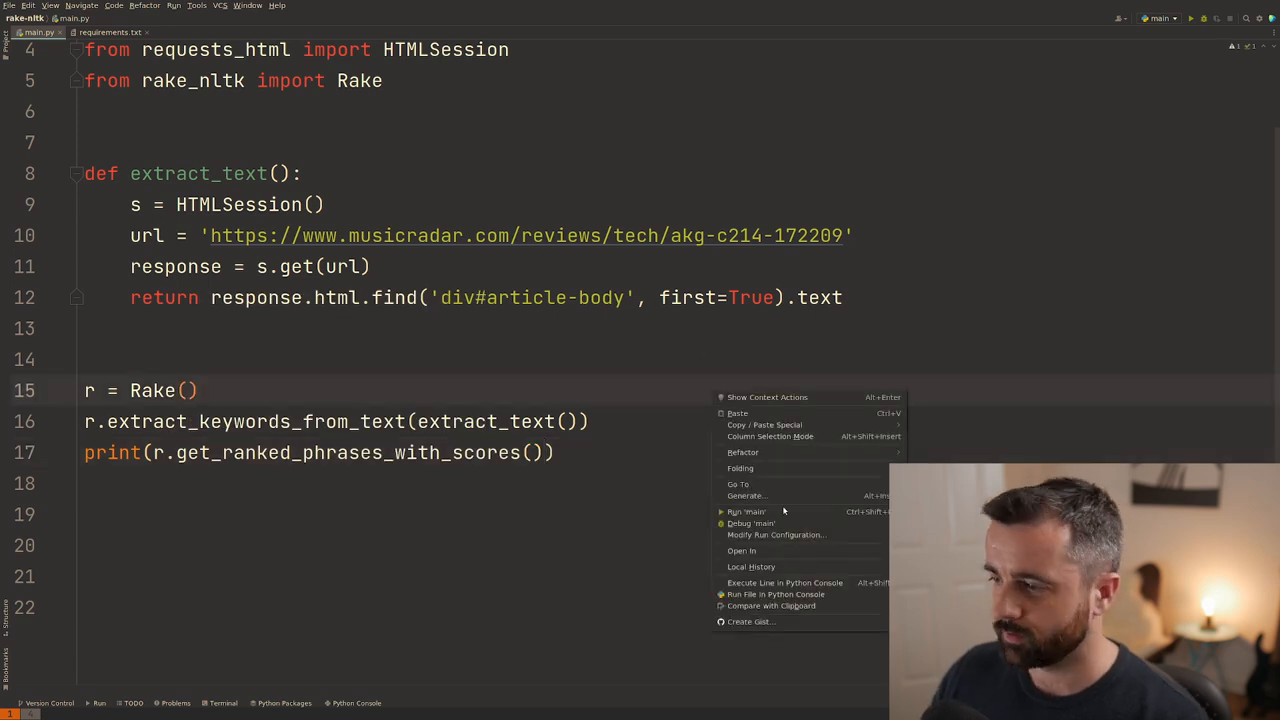
Run main.py and view the scored keyword phrases printed in the Run tool window.
click(748, 512)
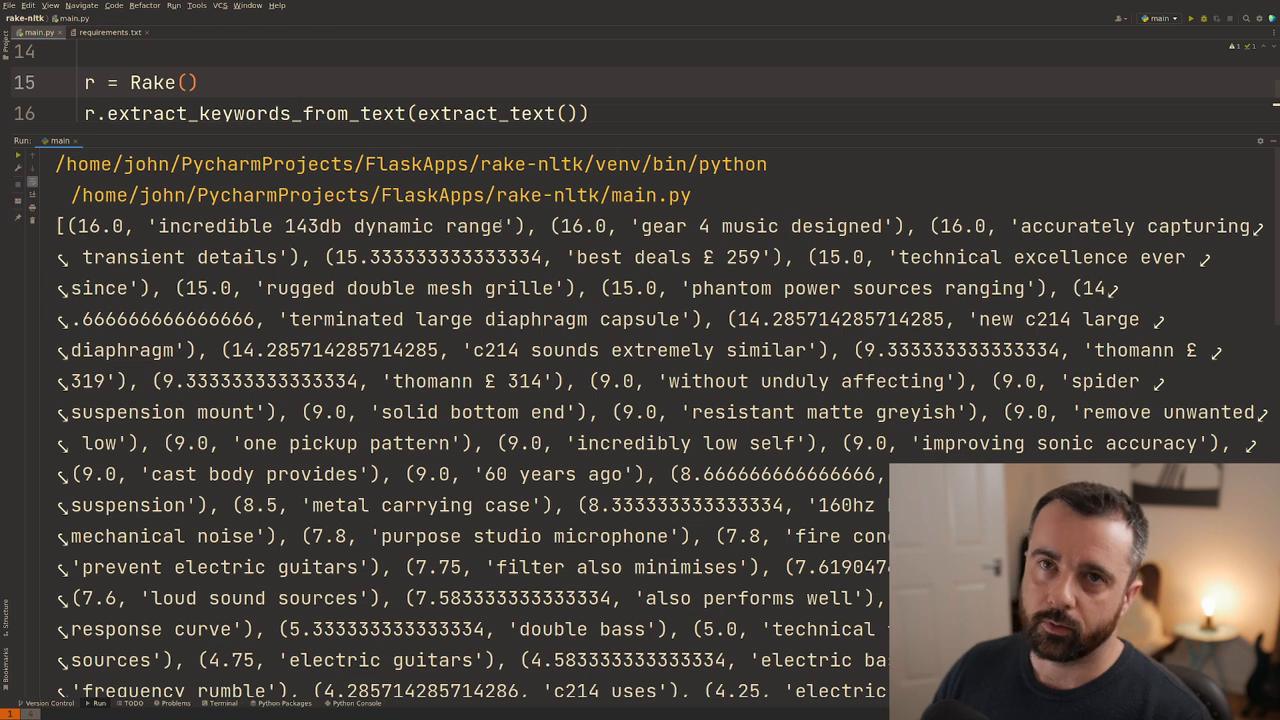
double_click(330, 226)
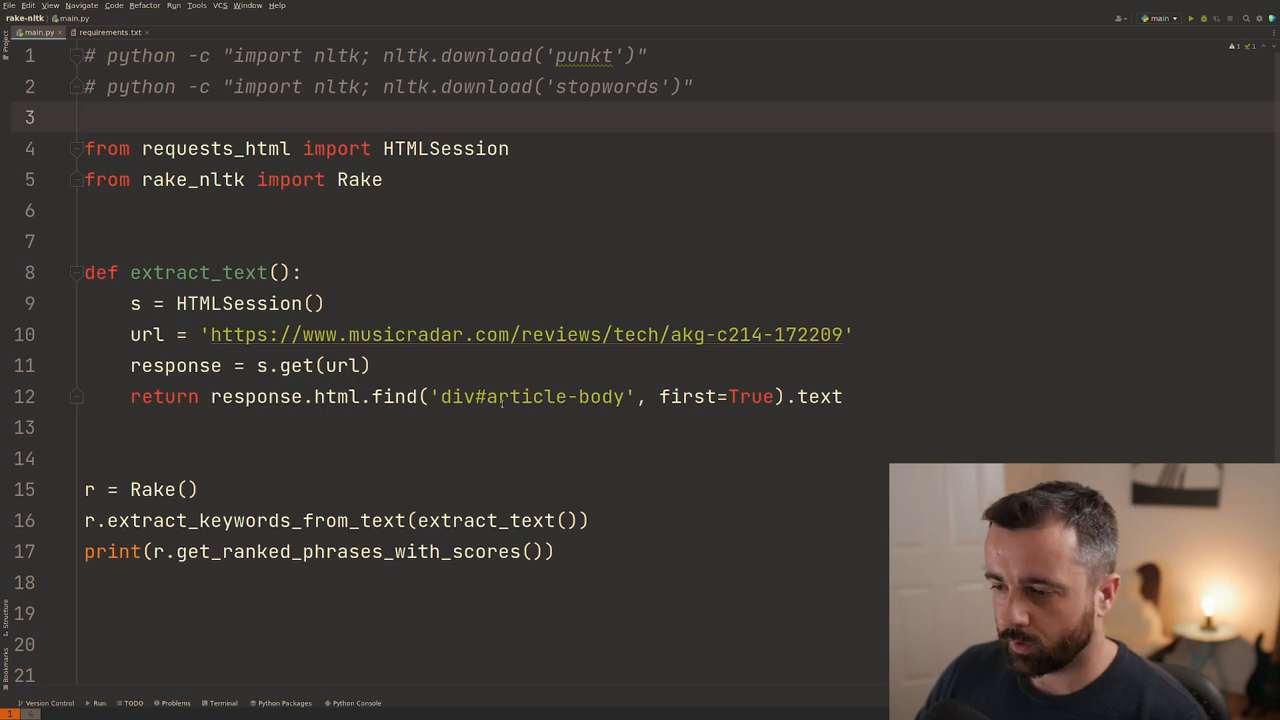
Replace the print with a for rating, keyword loop printing rating and keyword when rating > 5.
scroll(down, 3)
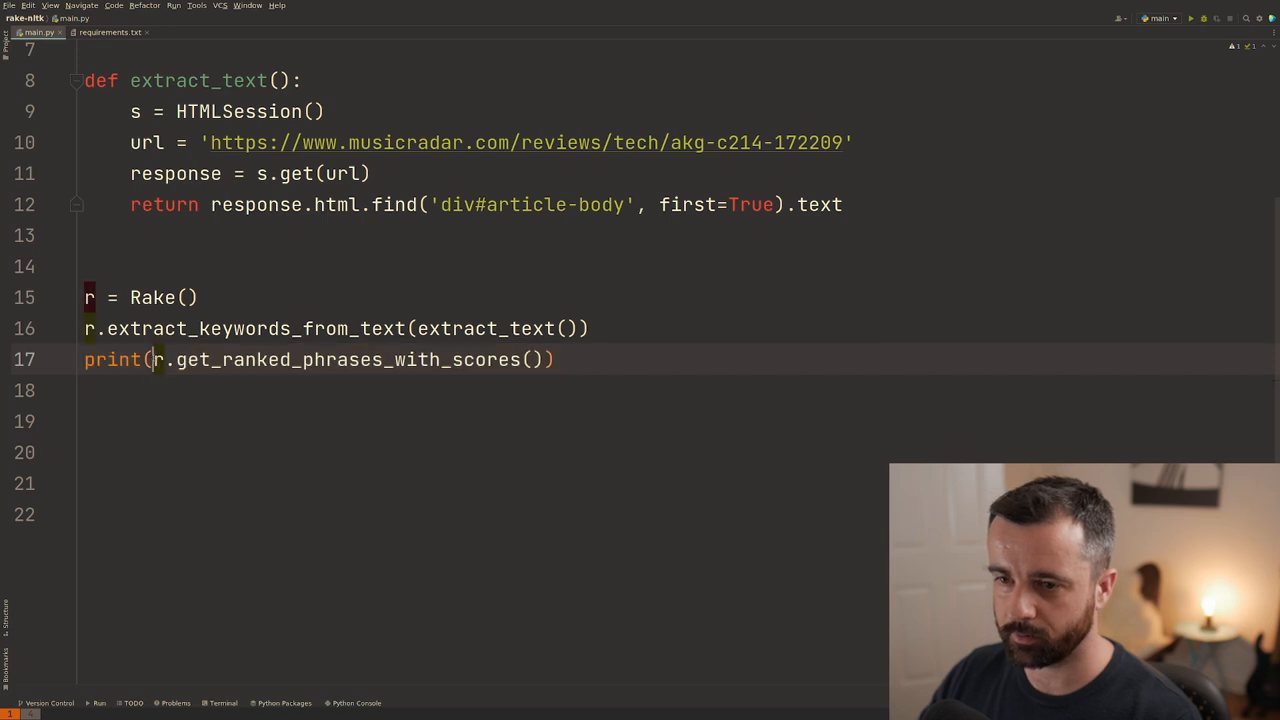
text(for eratr)
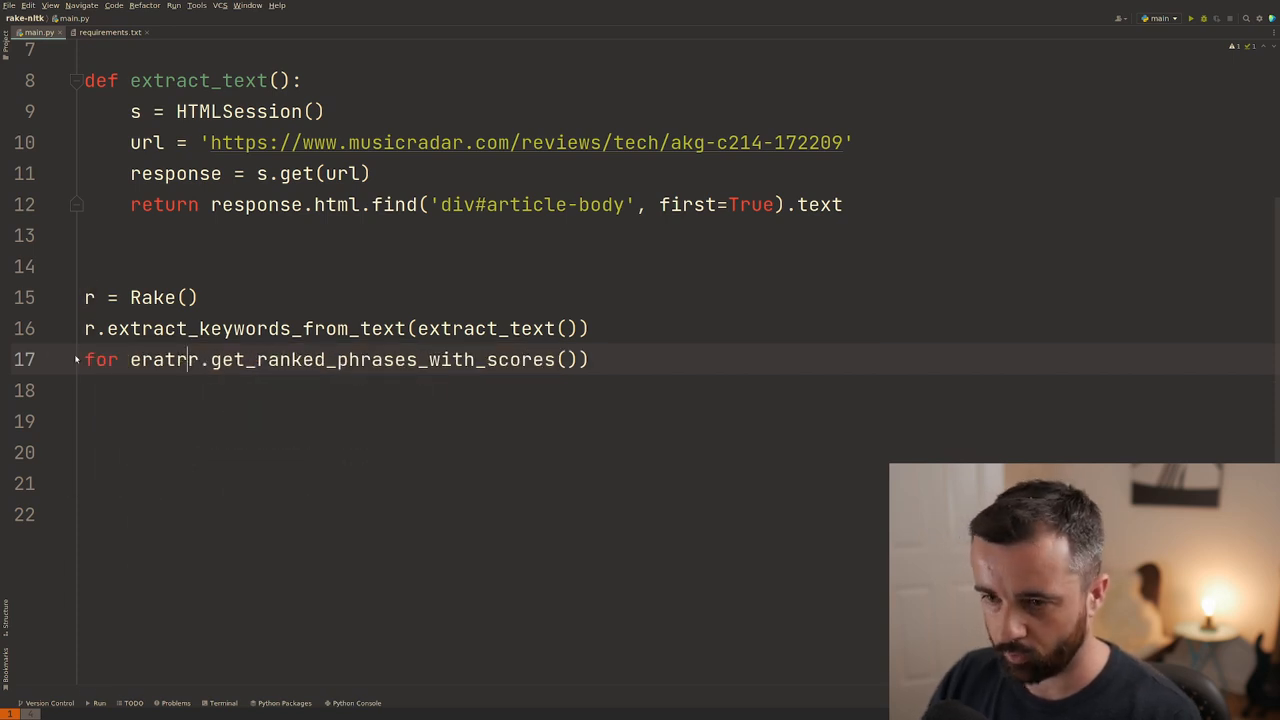
text(rating,)
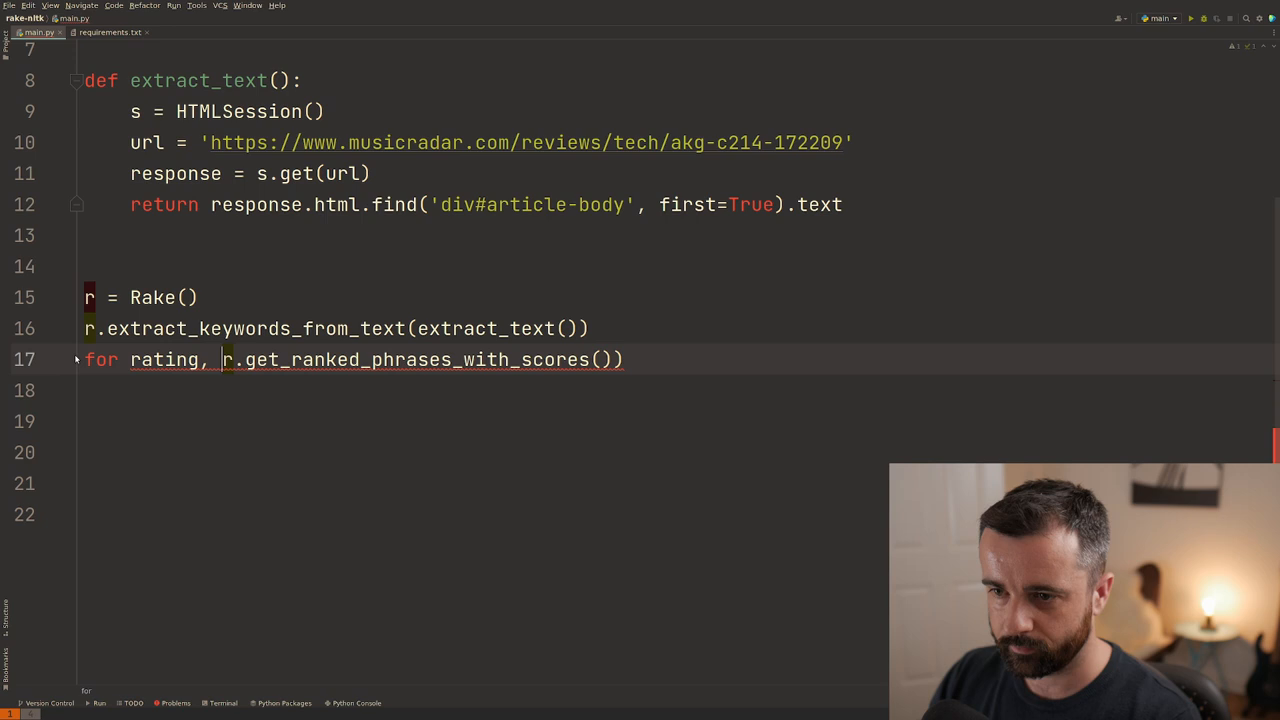
text(keywork in)
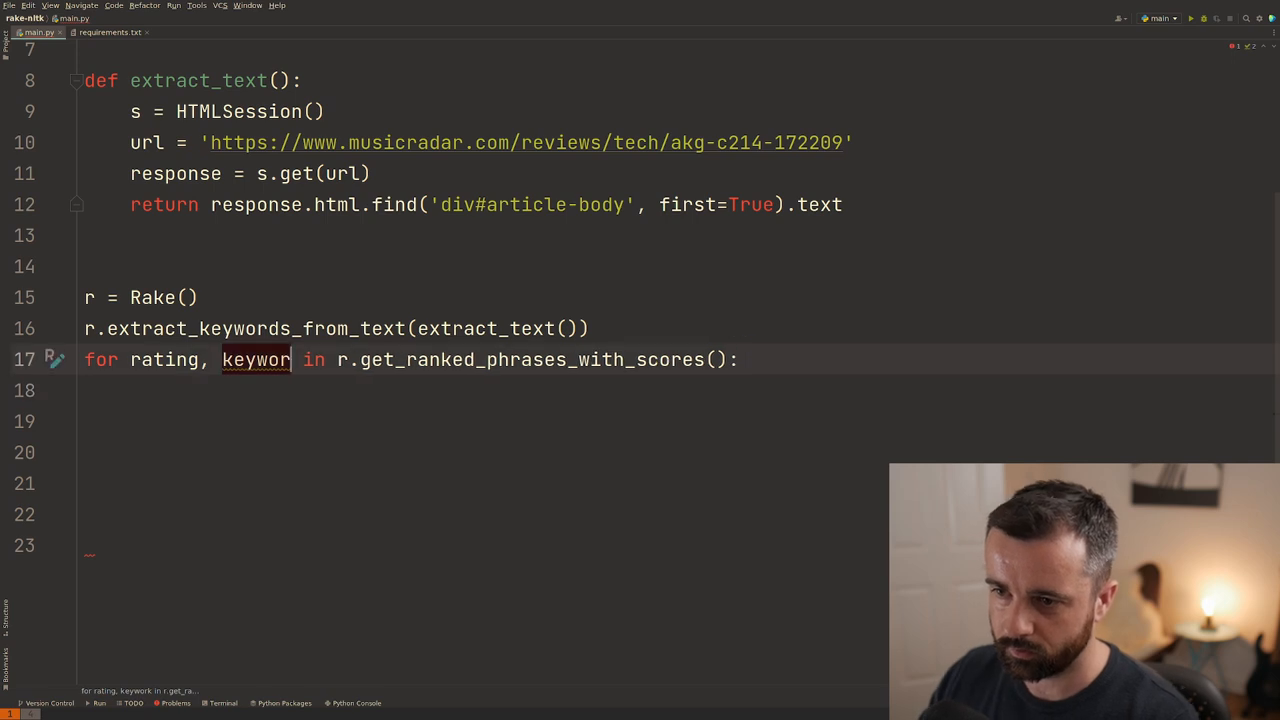
text(if)
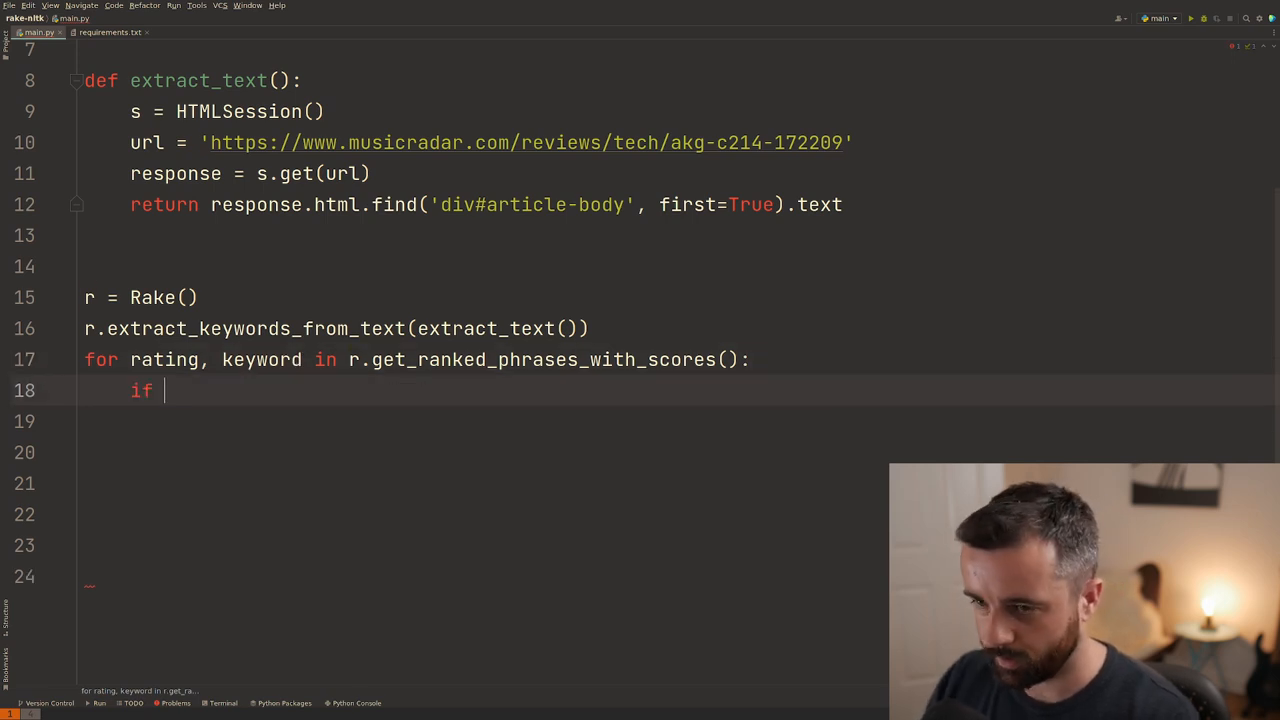
text(rating >)
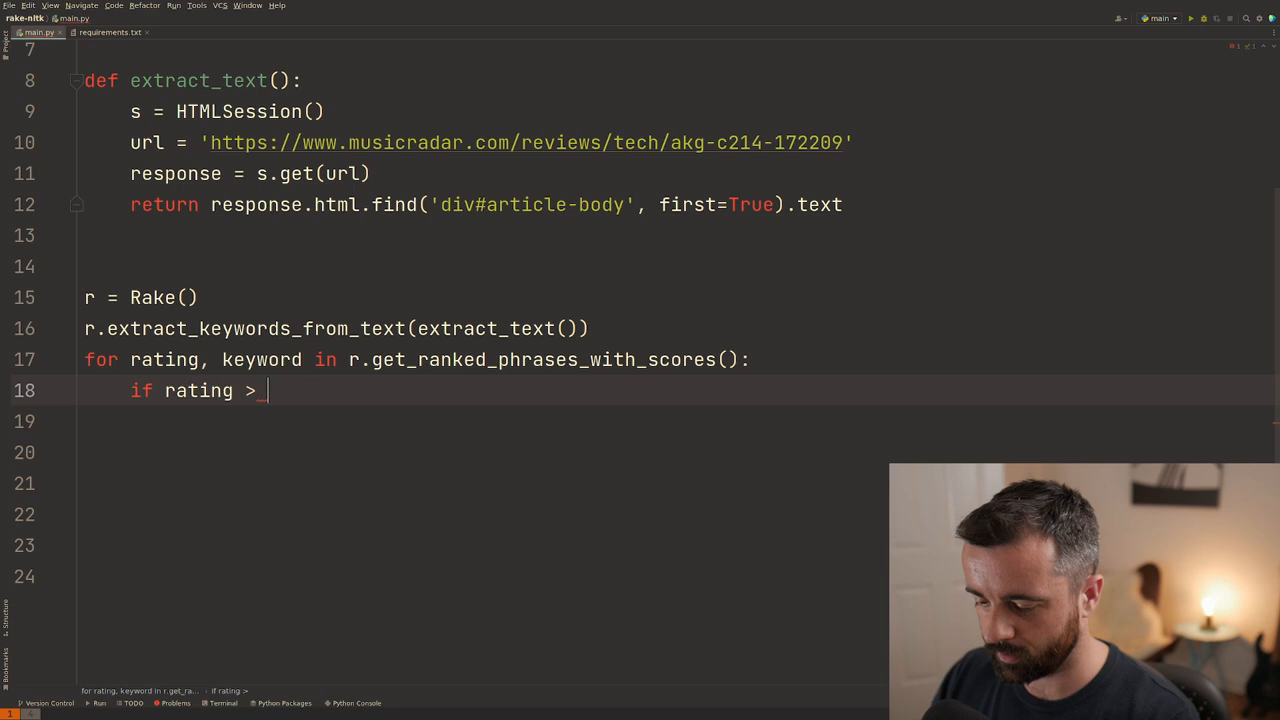
text(print*)
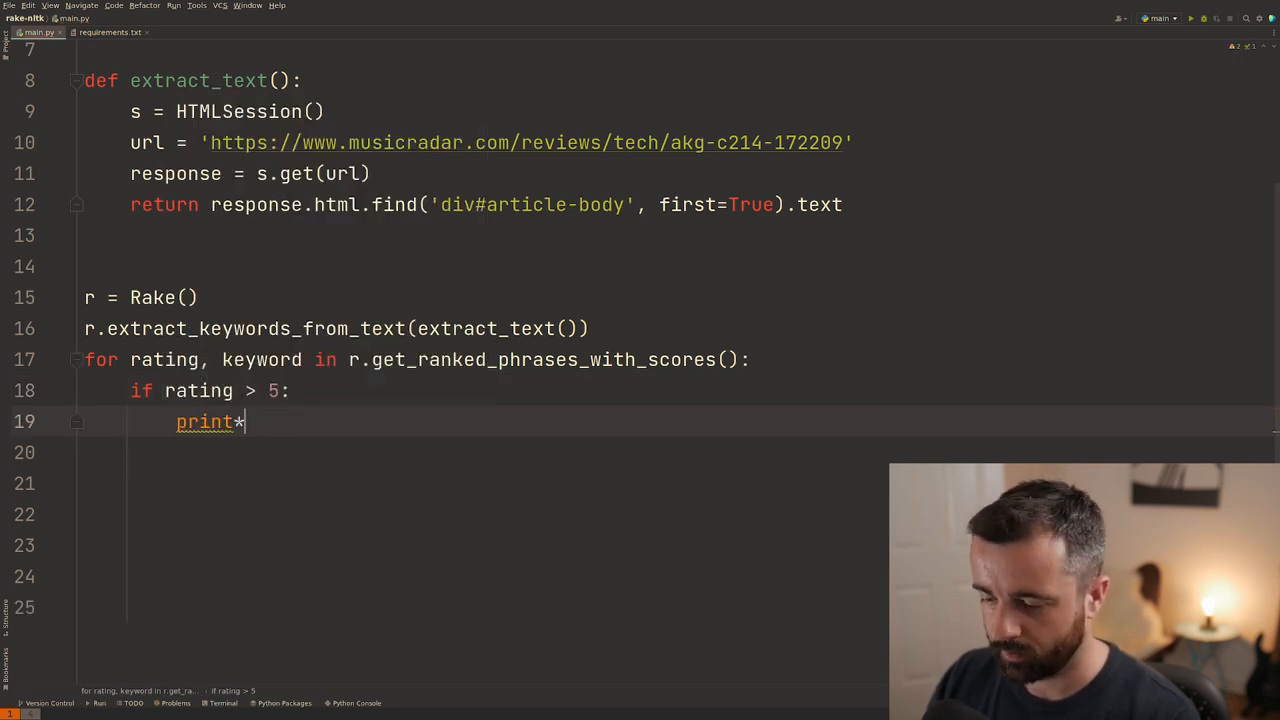
text((rating,)
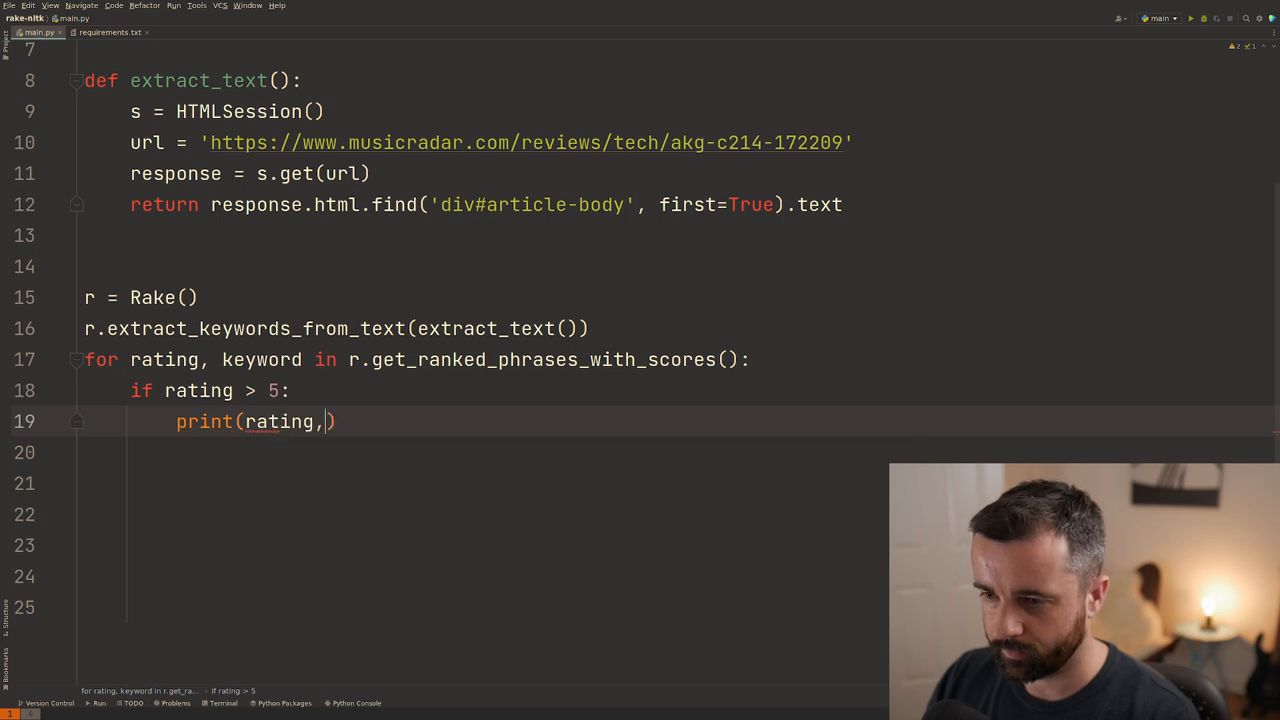
text(keyword)
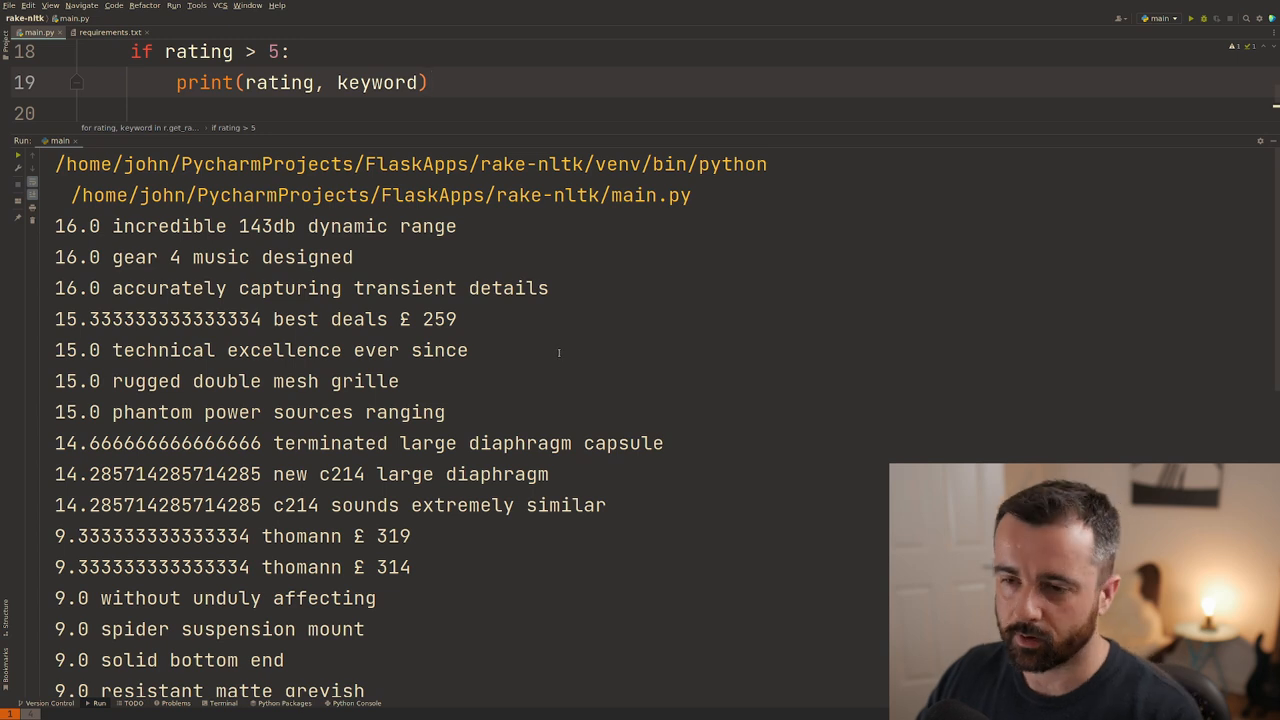
Scroll the Run output of filtered phrases down to scores around 7.8.
scroll(down, 3)
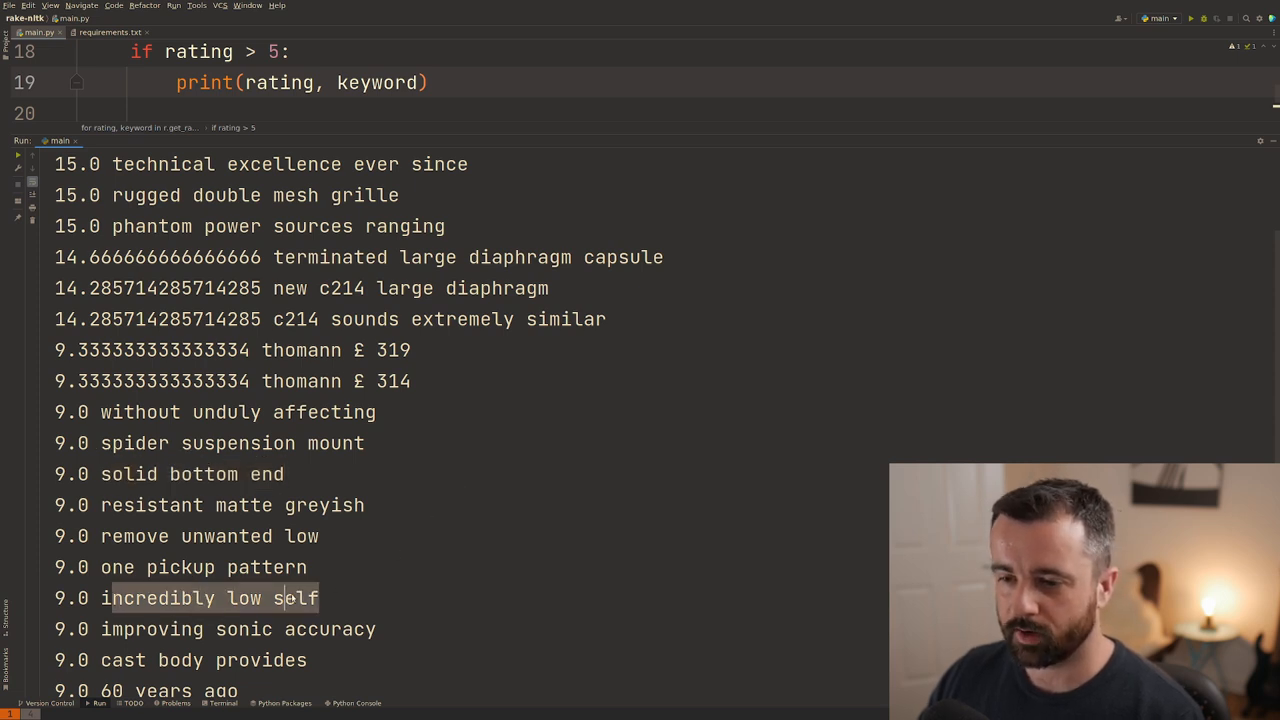
scroll(down, 3)
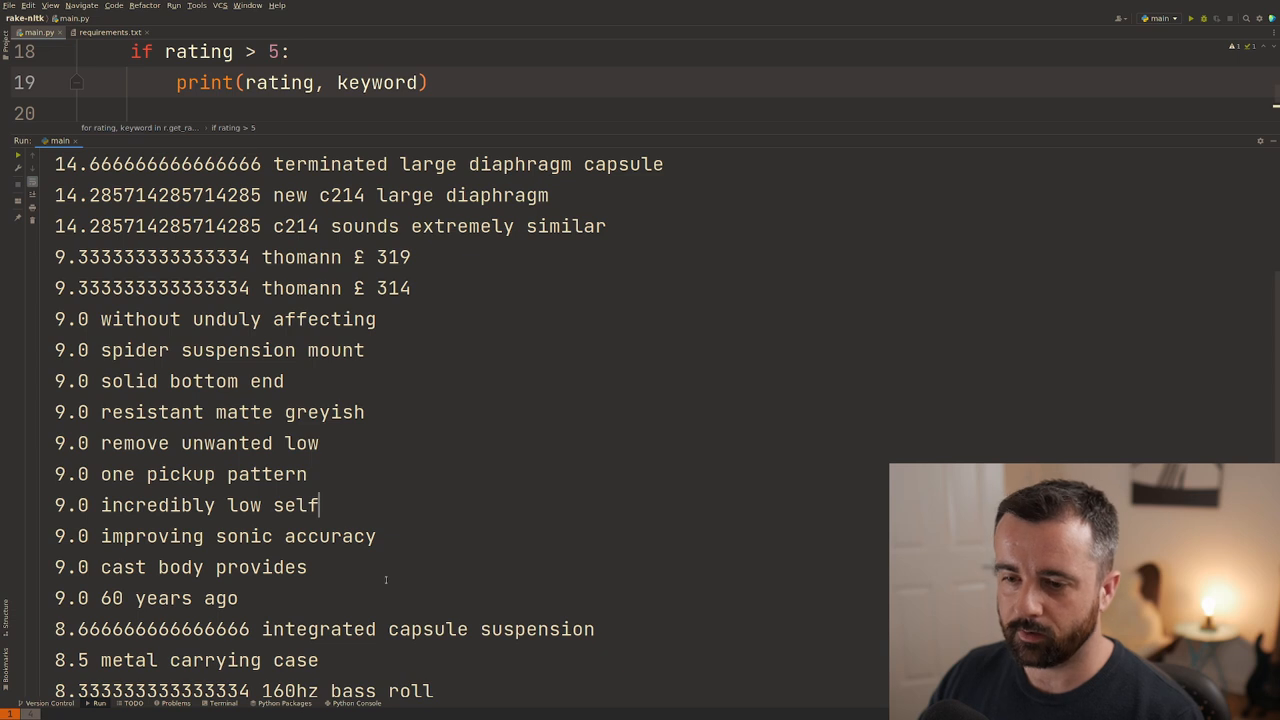
scroll(down, 3)
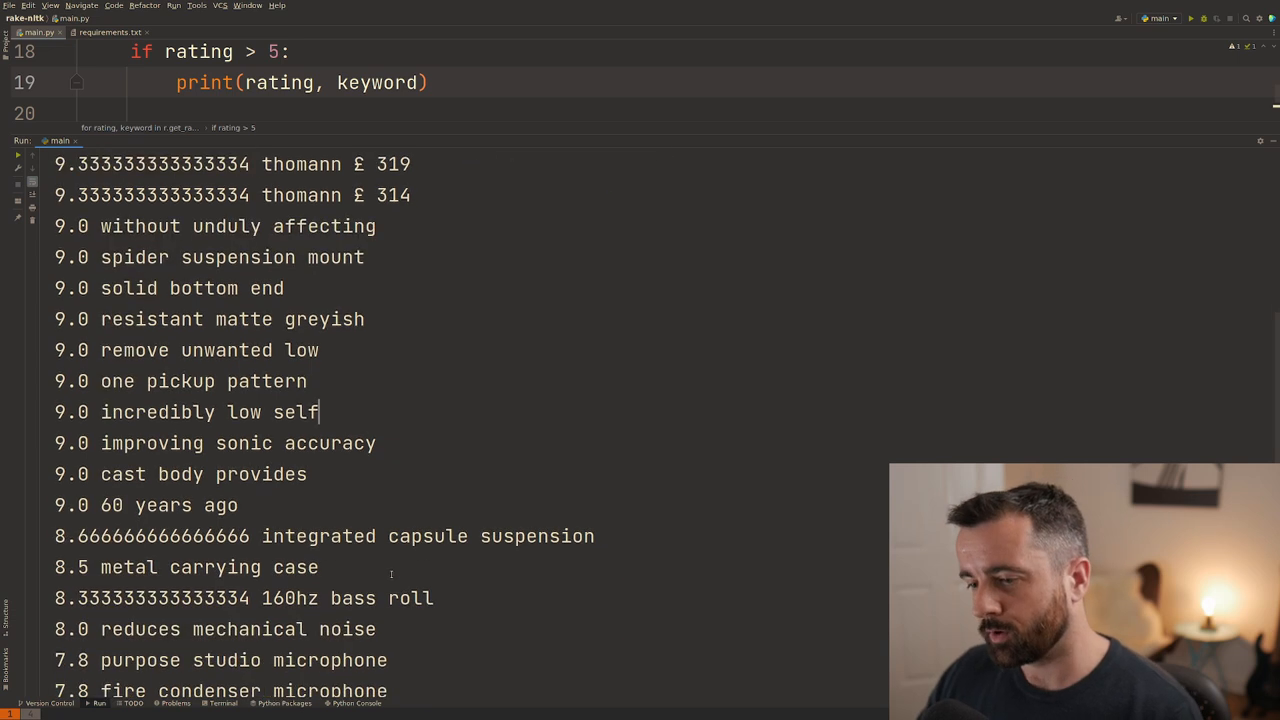